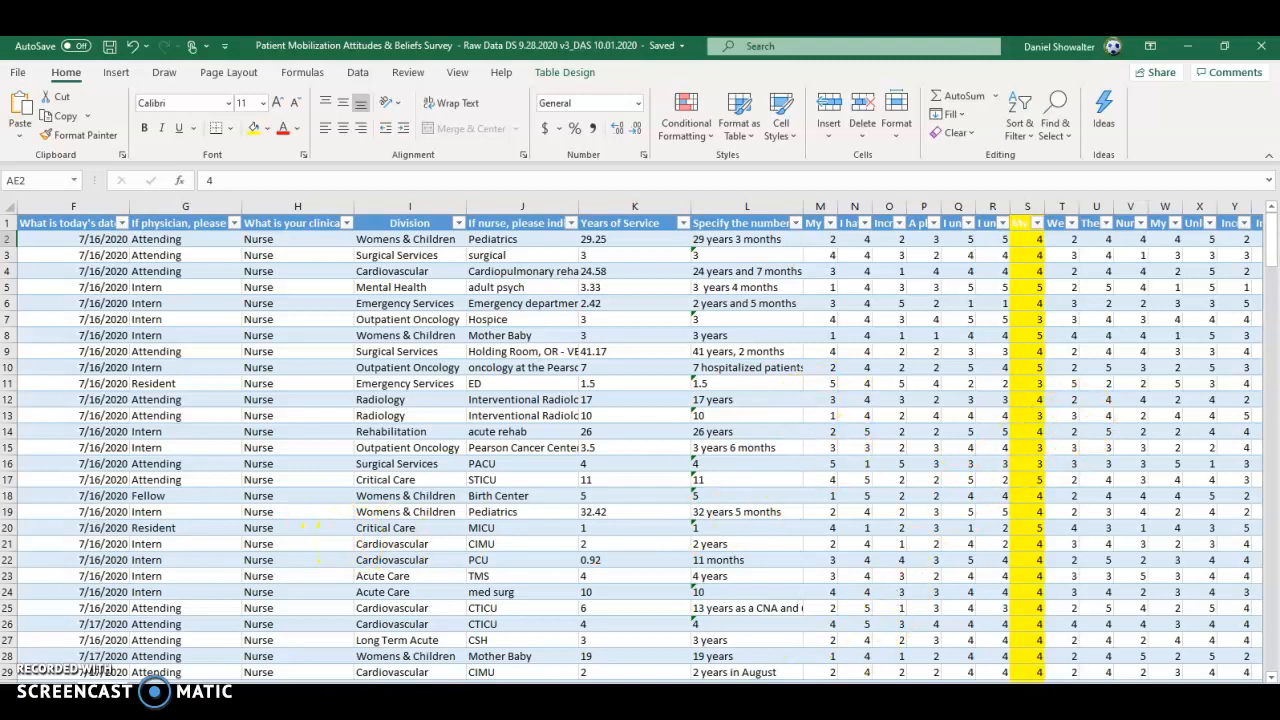
- Tick Analysis ToolPak in the Excel Add-ins list and confirm so Data Analysis appears on the Data ribbon
{"action": "scroll", "scroll_direction": "right", "scroll_amount": 3}
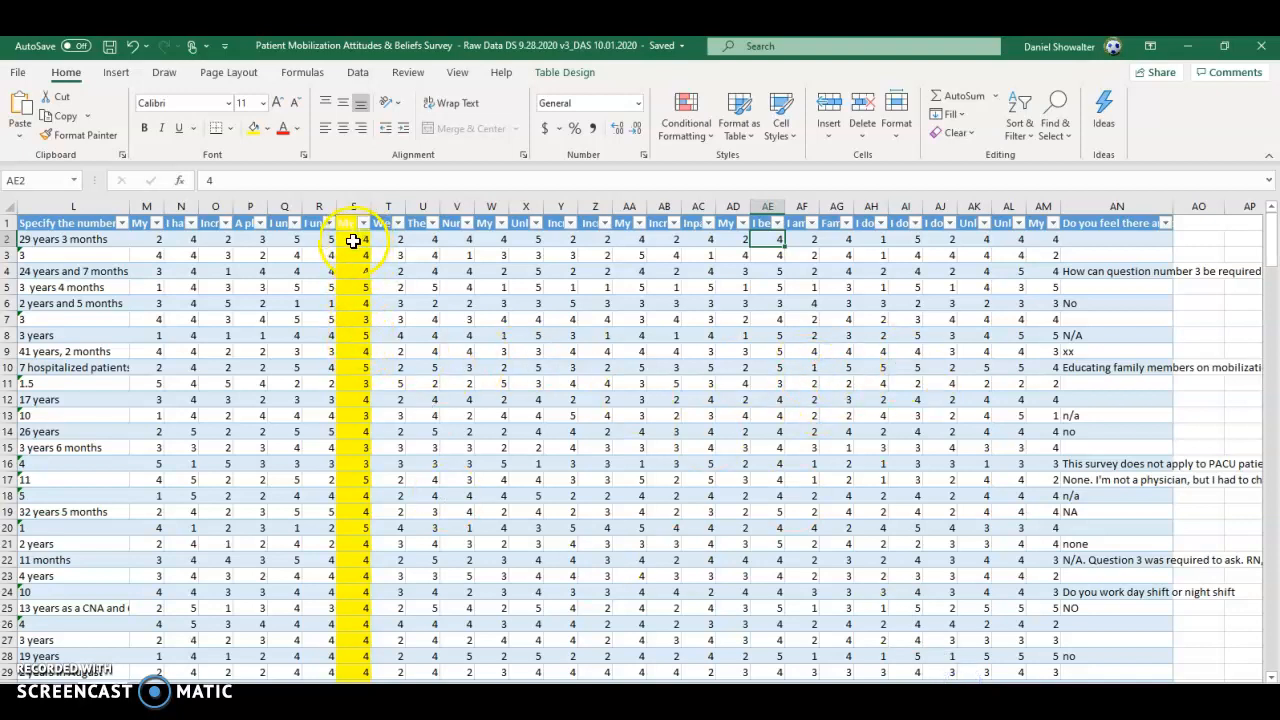
{"action": "mouse_move", "coordinate": [444, 220]}
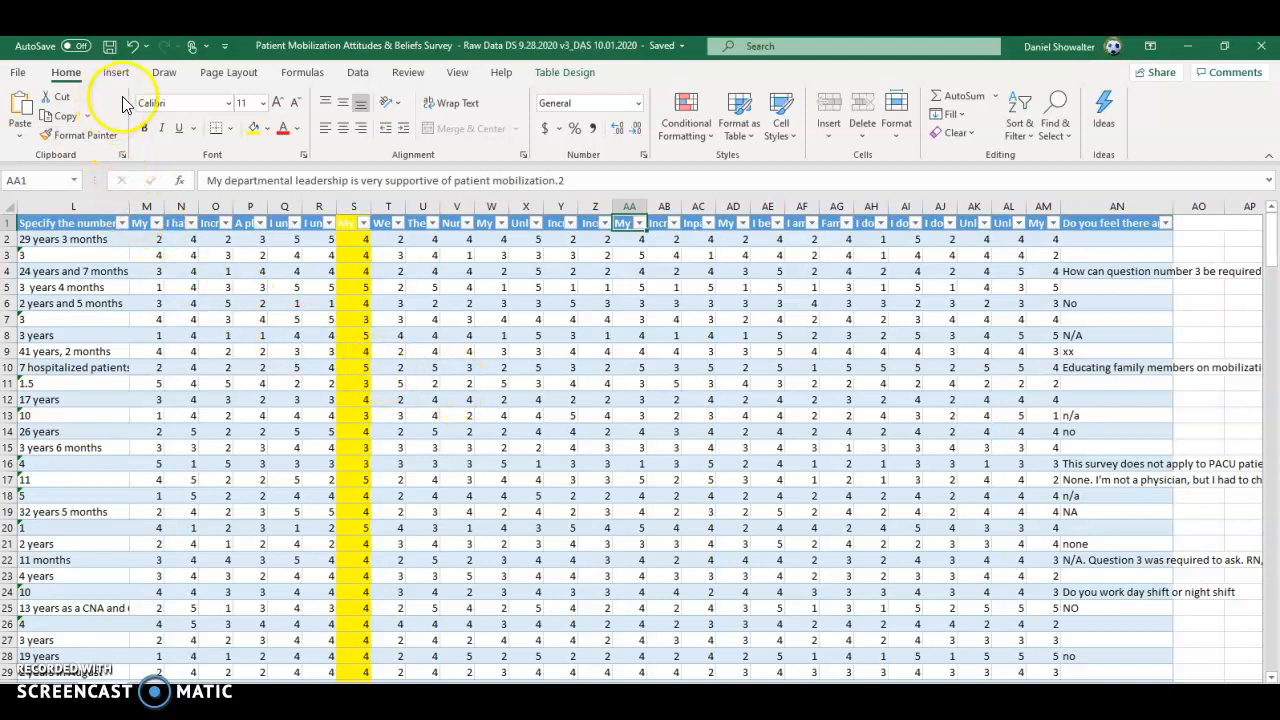
{"action": "left_click", "coordinate": [356, 72]}
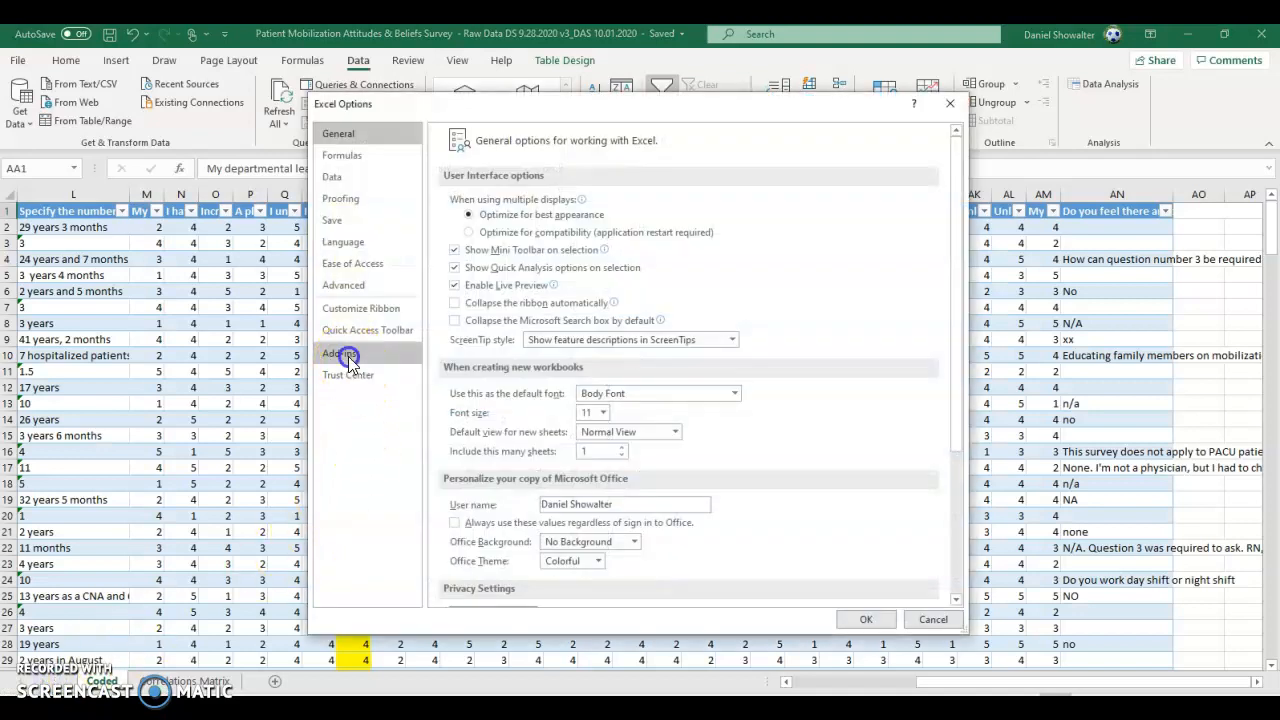
{"action": "left_click", "coordinate": [340, 352]}
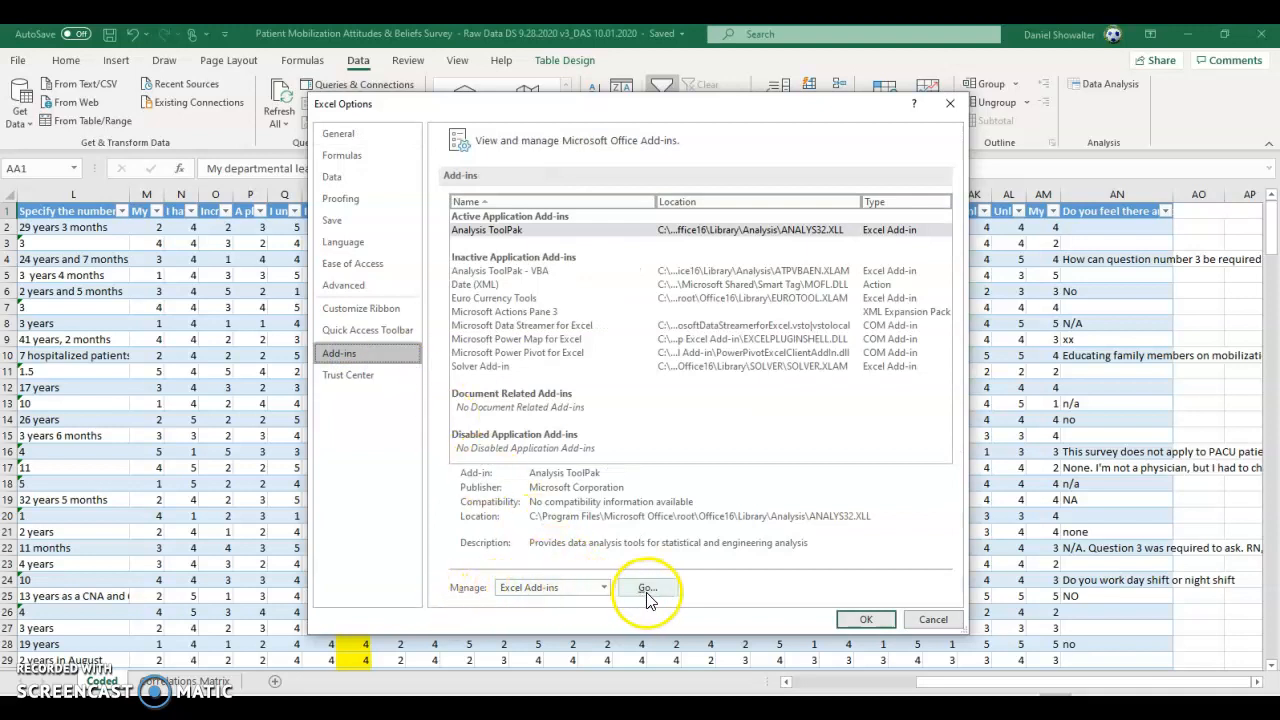
{"action": "left_click", "coordinate": [646, 588]}
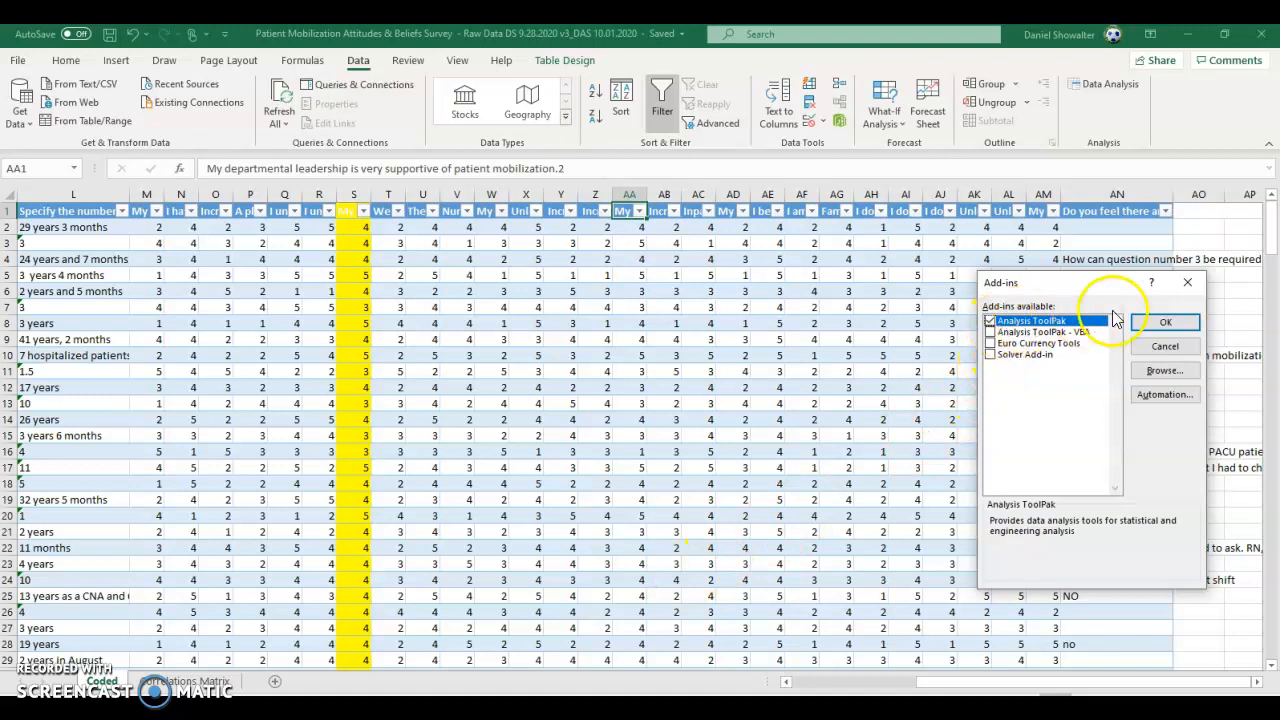
{"action": "left_click", "coordinate": [1164, 320]}
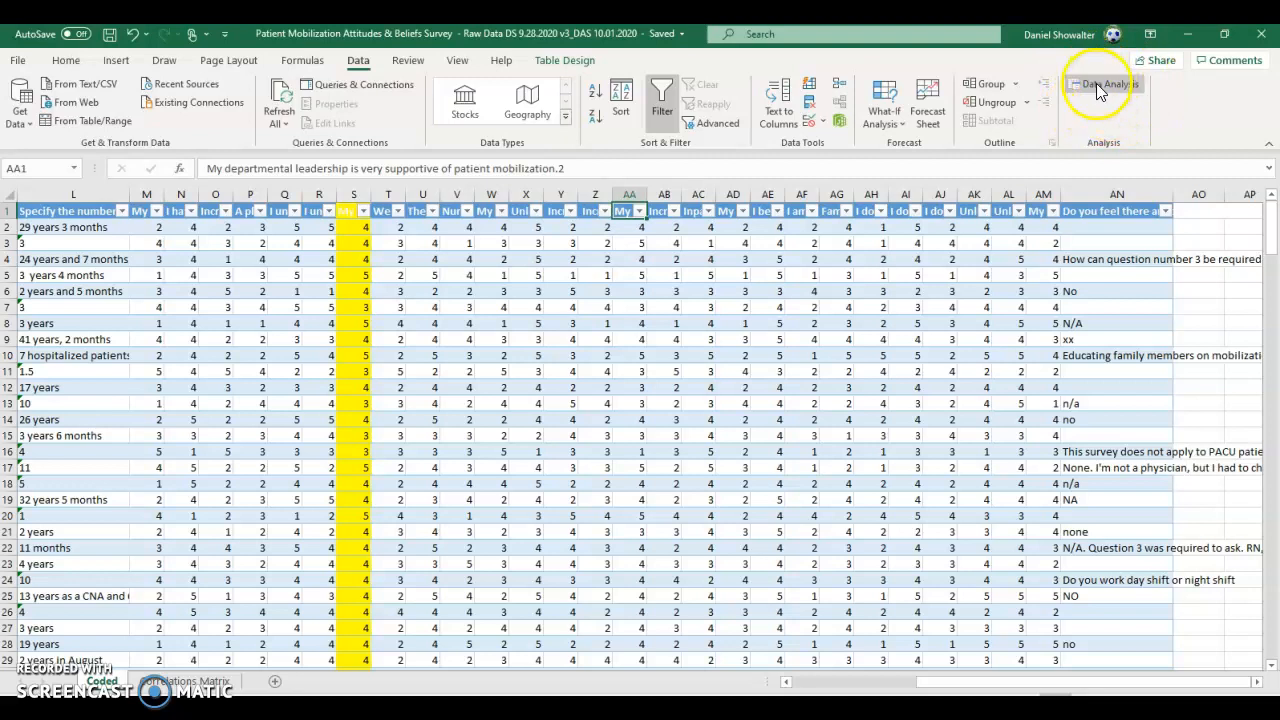
- Run the Correlation tool on the survey item columns with labels in the first row, output to a new worksheet
{"action": "left_click", "coordinate": [1104, 84]}
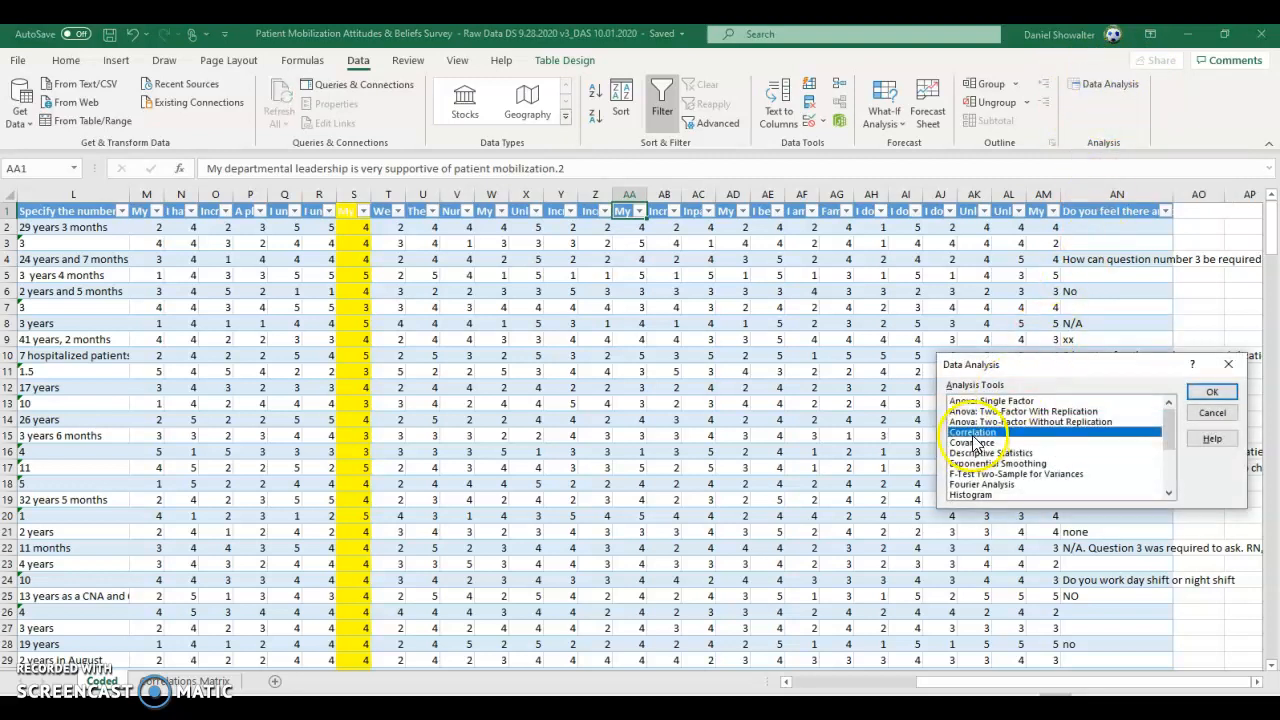
{"action": "left_click", "coordinate": [1212, 390]}
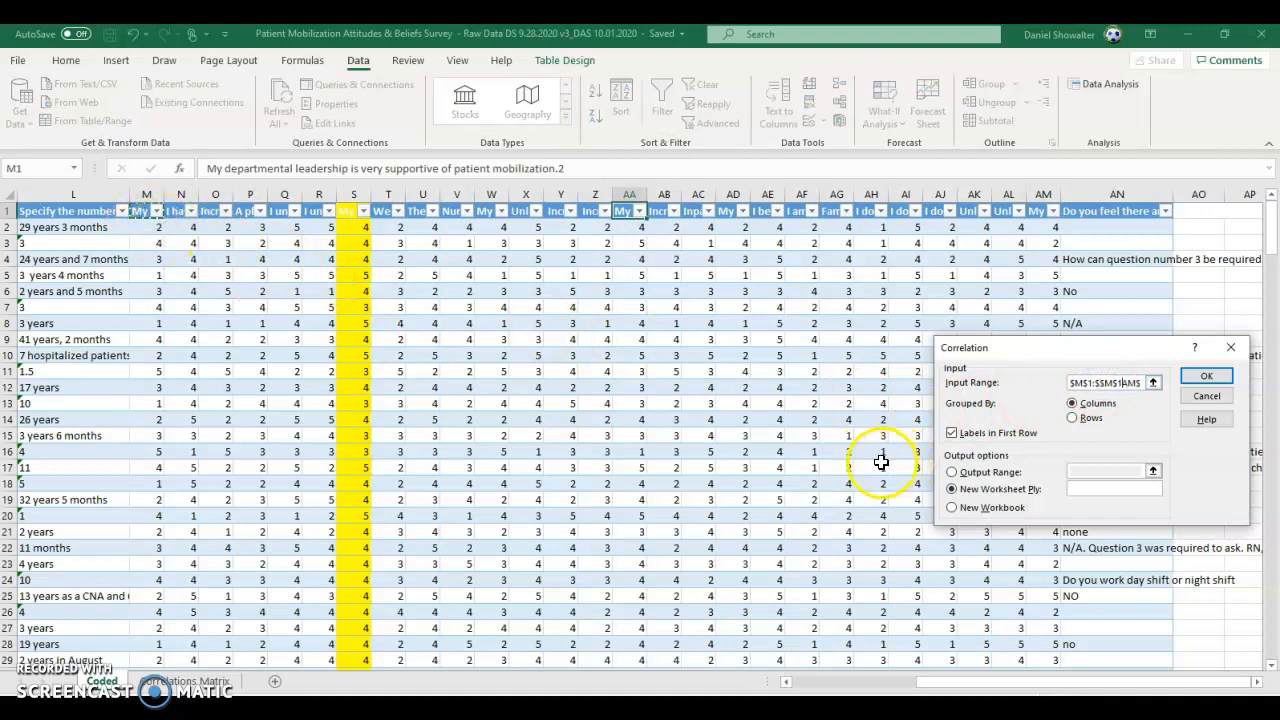
{"action": "mouse_move", "coordinate": [464, 218]}
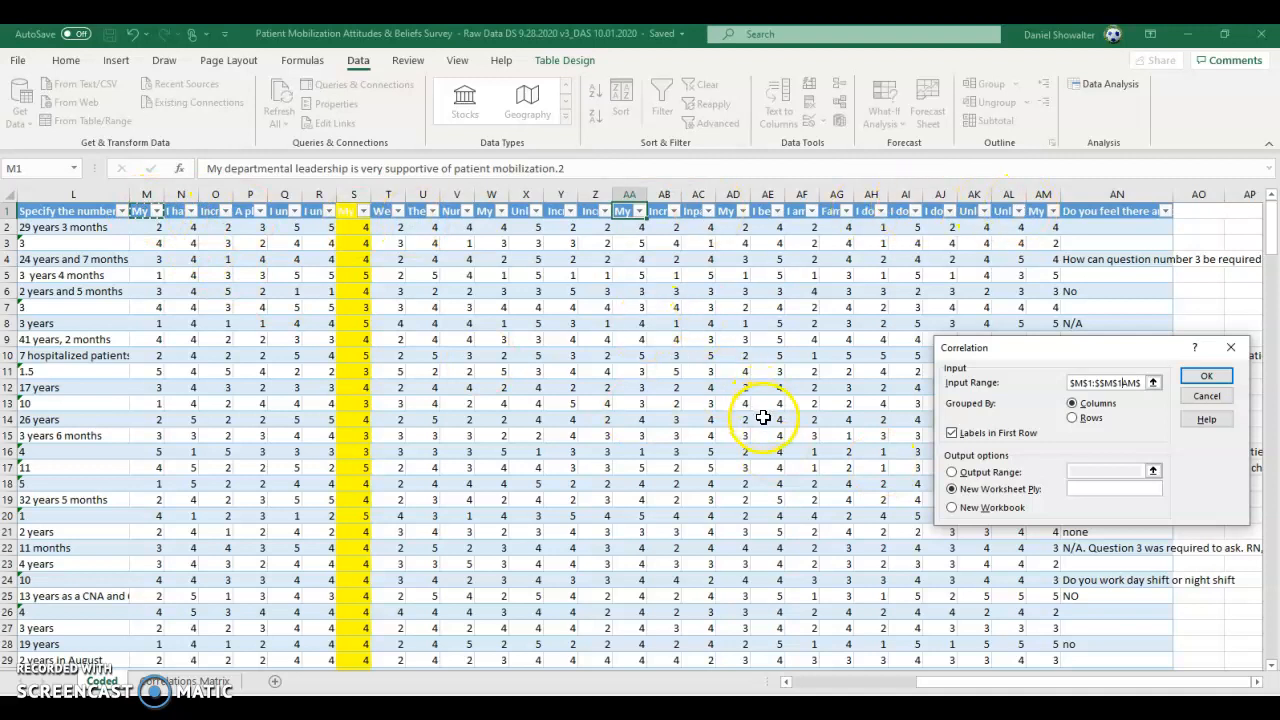
{"action": "scroll", "scroll_direction": "down", "scroll_amount": 3}
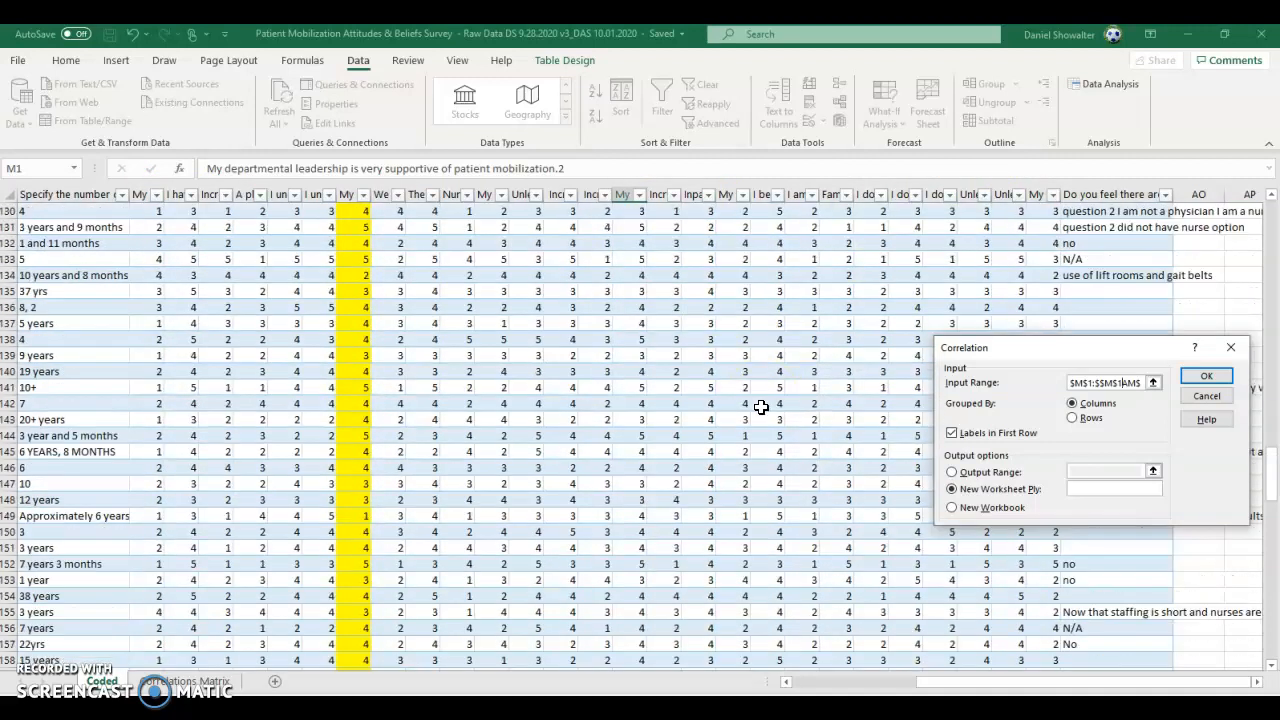
{"action": "scroll", "scroll_direction": "down", "scroll_amount": 3}
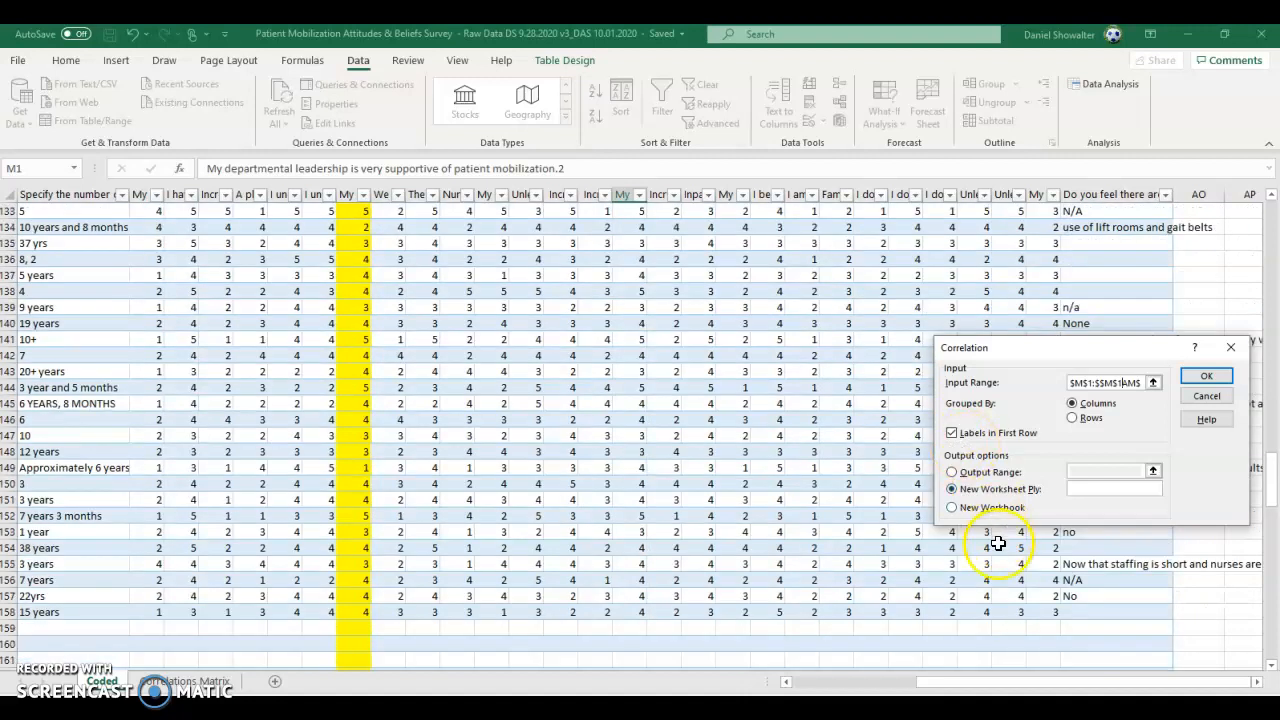
{"action": "mouse_move", "coordinate": [1046, 614]}
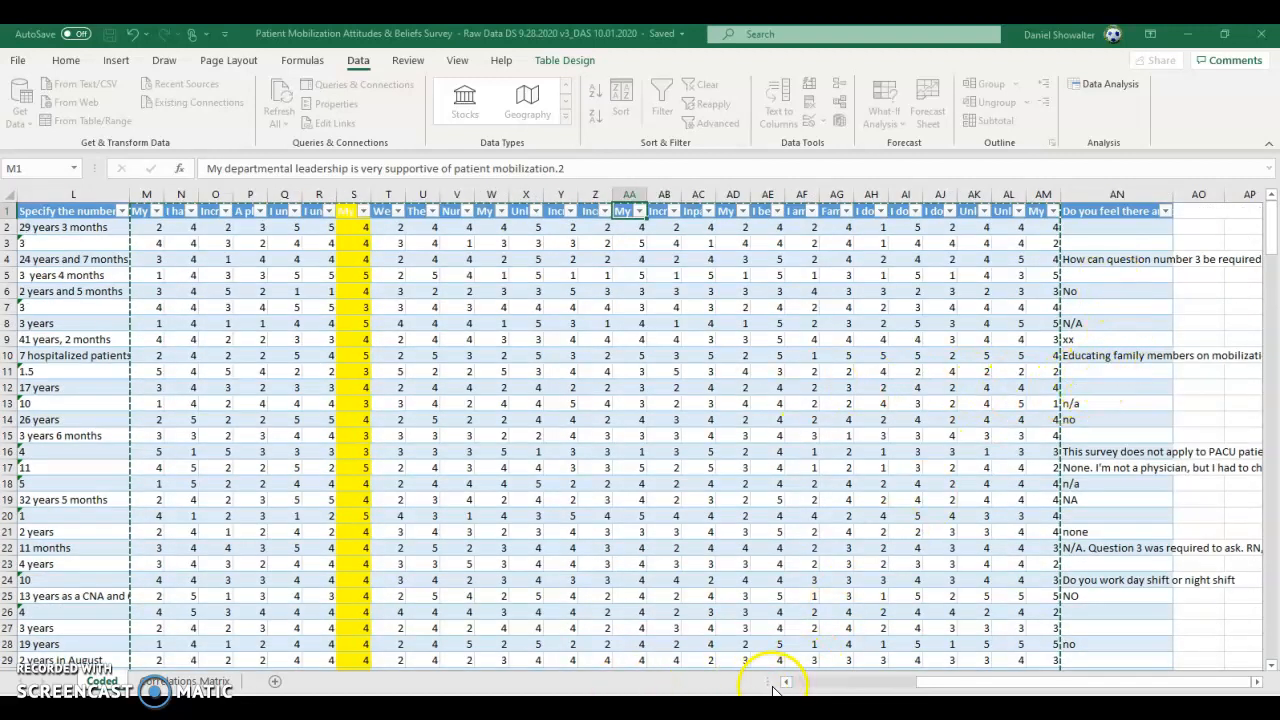
{"action": "scroll", "scroll_direction": "left", "scroll_amount": 3}
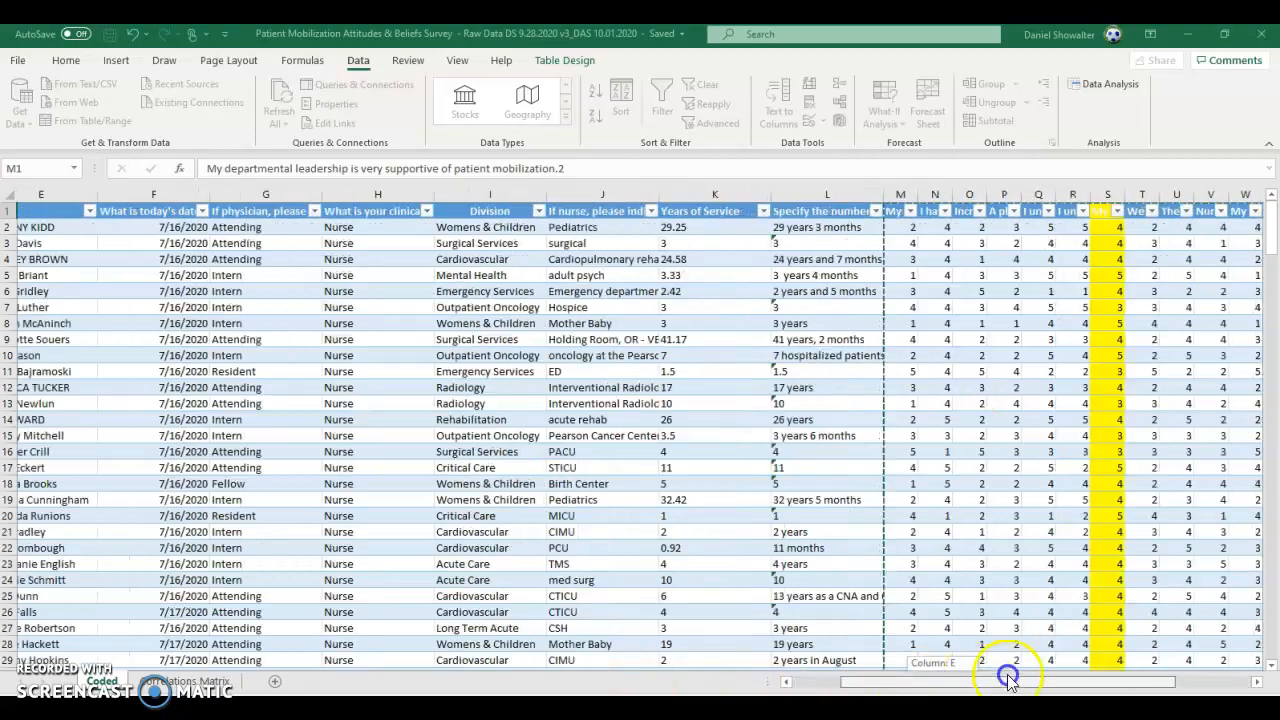
{"action": "scroll", "scroll_direction": "down", "scroll_amount": 3}
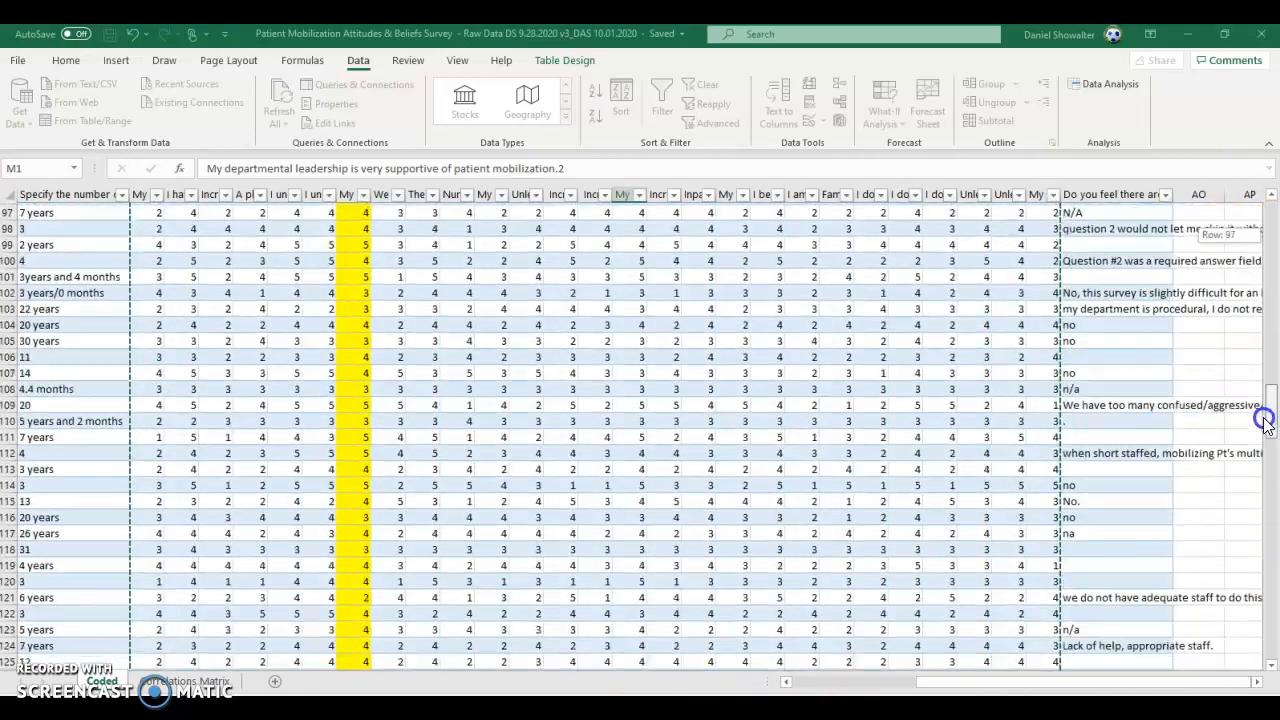
{"action": "scroll", "scroll_direction": "up", "scroll_amount": 3}
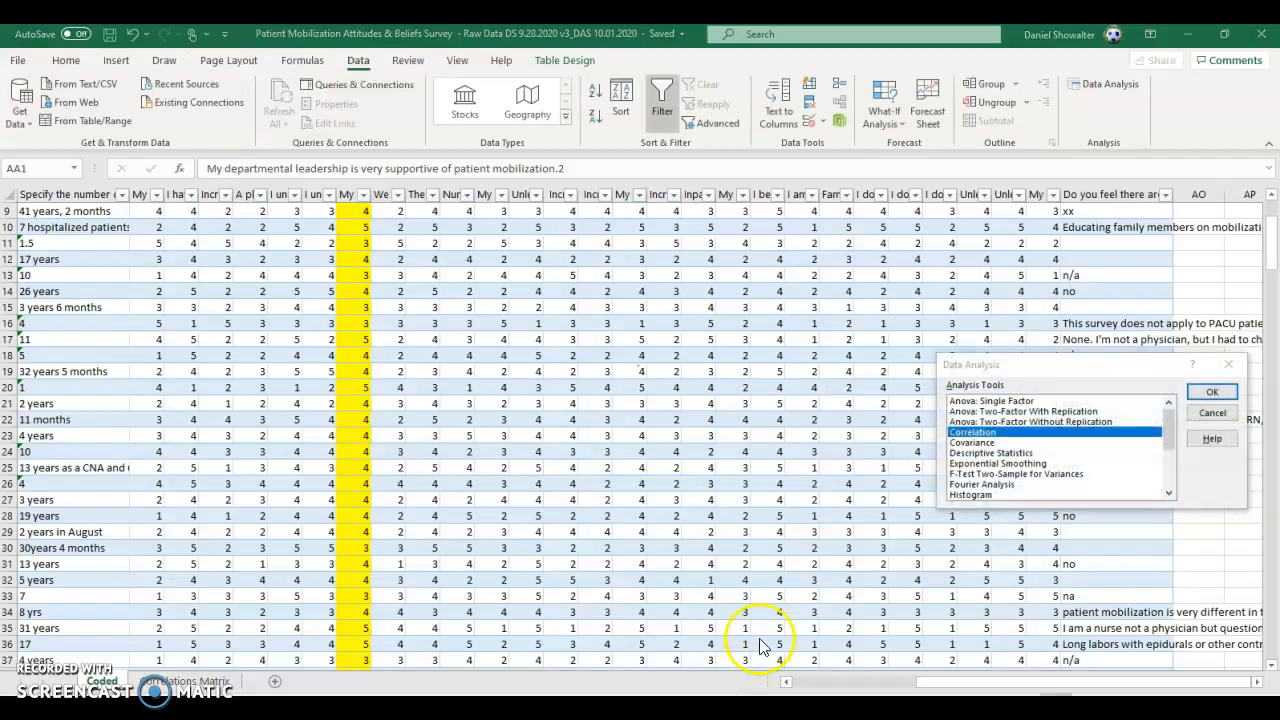
{"action": "mouse_move", "coordinate": [424, 356]}
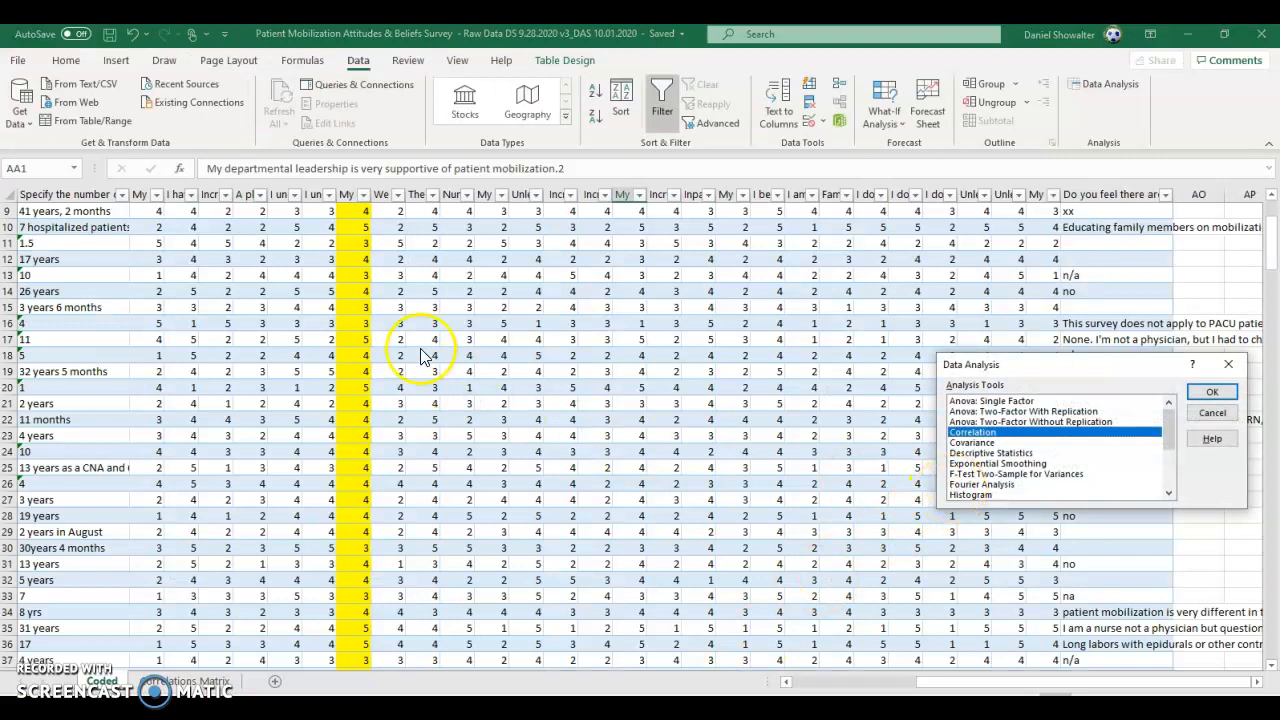
{"action": "mouse_move", "coordinate": [1040, 248]}
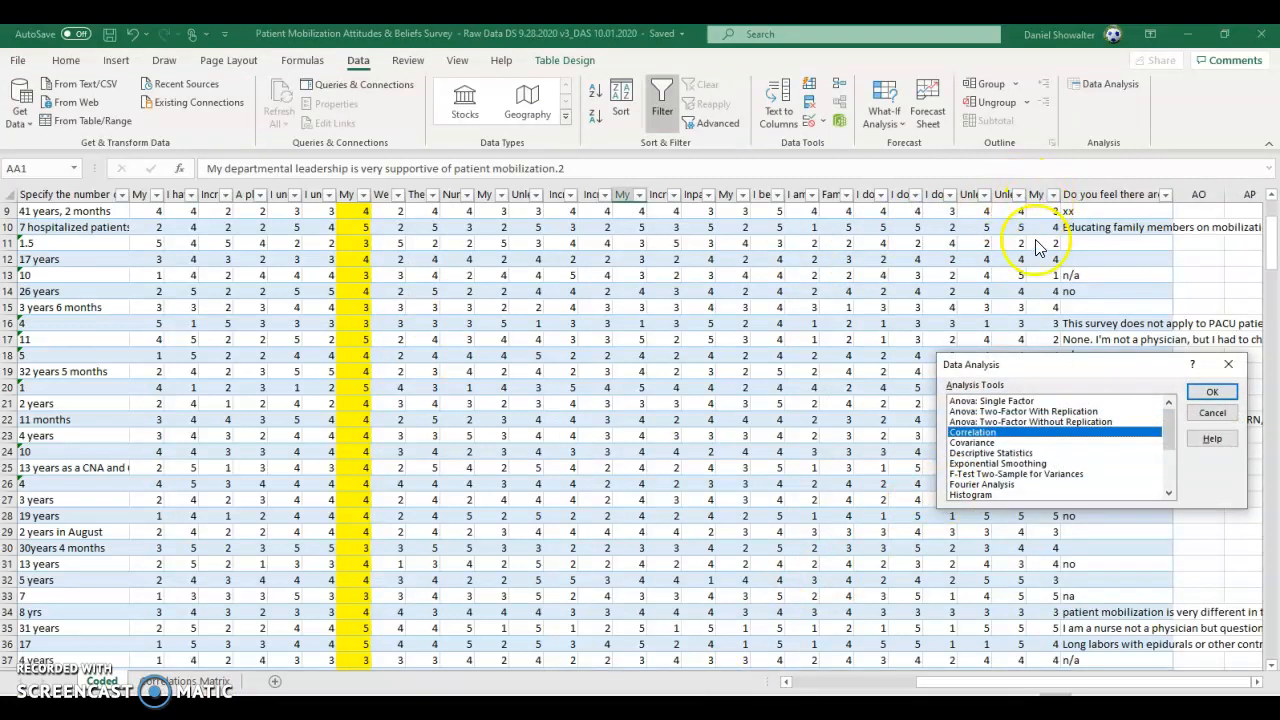
{"action": "left_click", "coordinate": [1212, 390]}
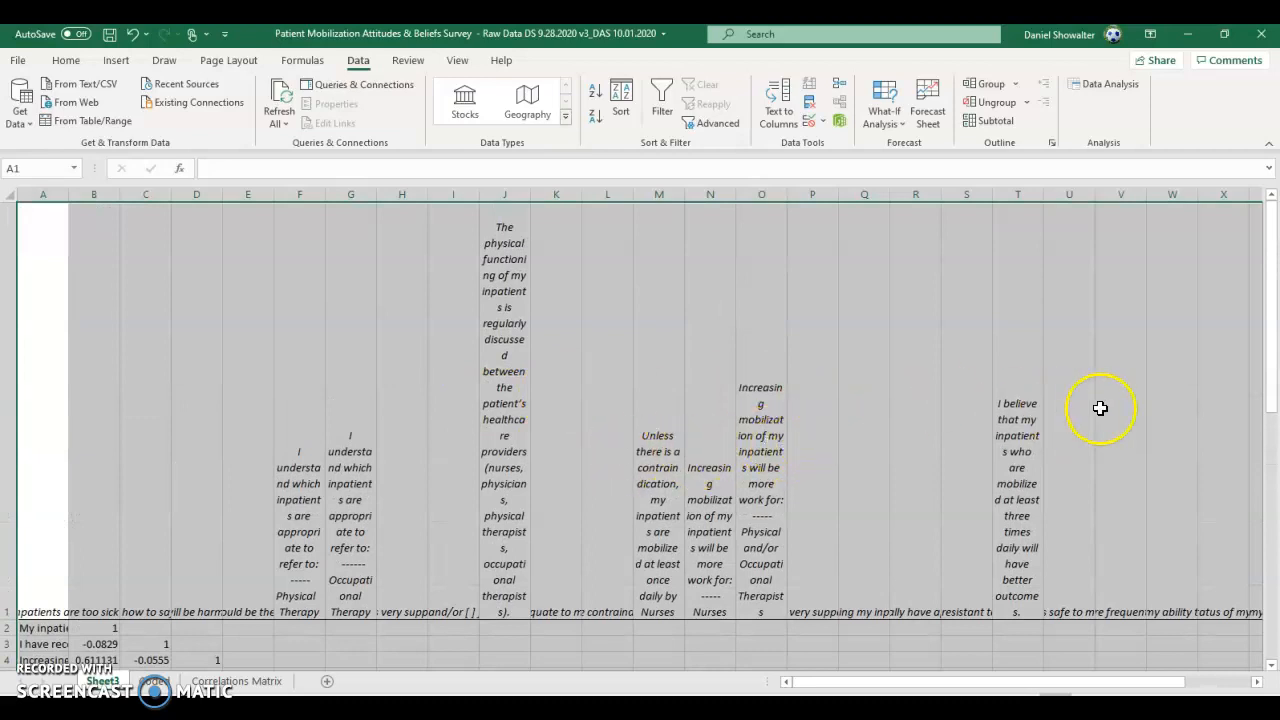
{"action": "mouse_move", "coordinate": [16, 440]}
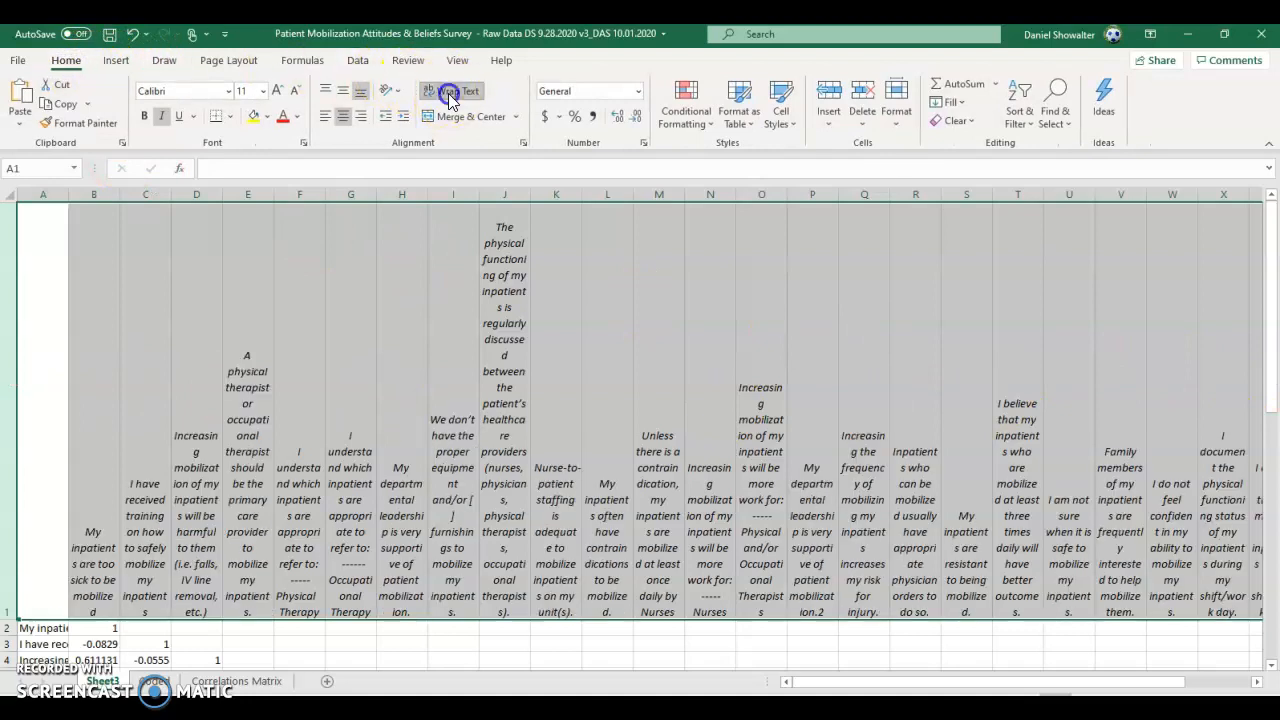
- Unwrap the header row text and select the whole sheet so the matrix rows shrink to single-line height
{"action": "left_click", "coordinate": [452, 92]}
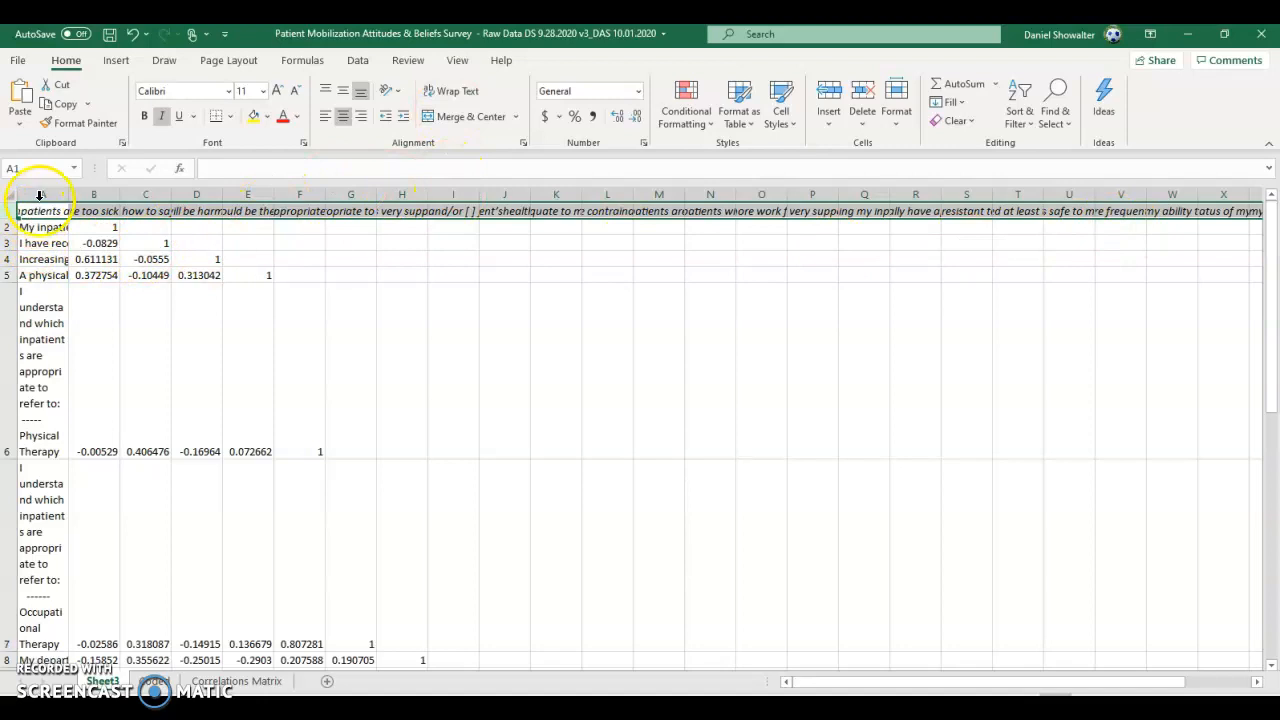
{"action": "left_click", "coordinate": [452, 92]}
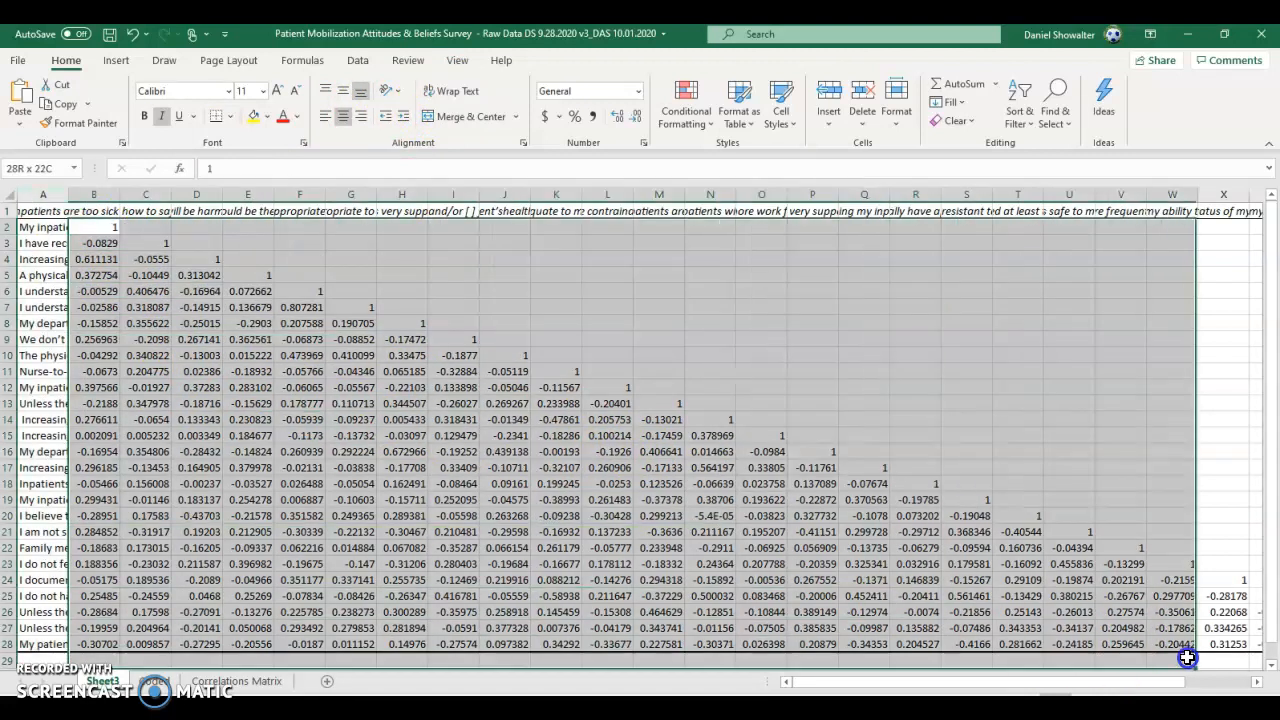
- Apply a Blue-White-Red color scale to the correlation matrix values via Conditional Formatting
{"action": "scroll", "scroll_direction": "right", "scroll_amount": 3}
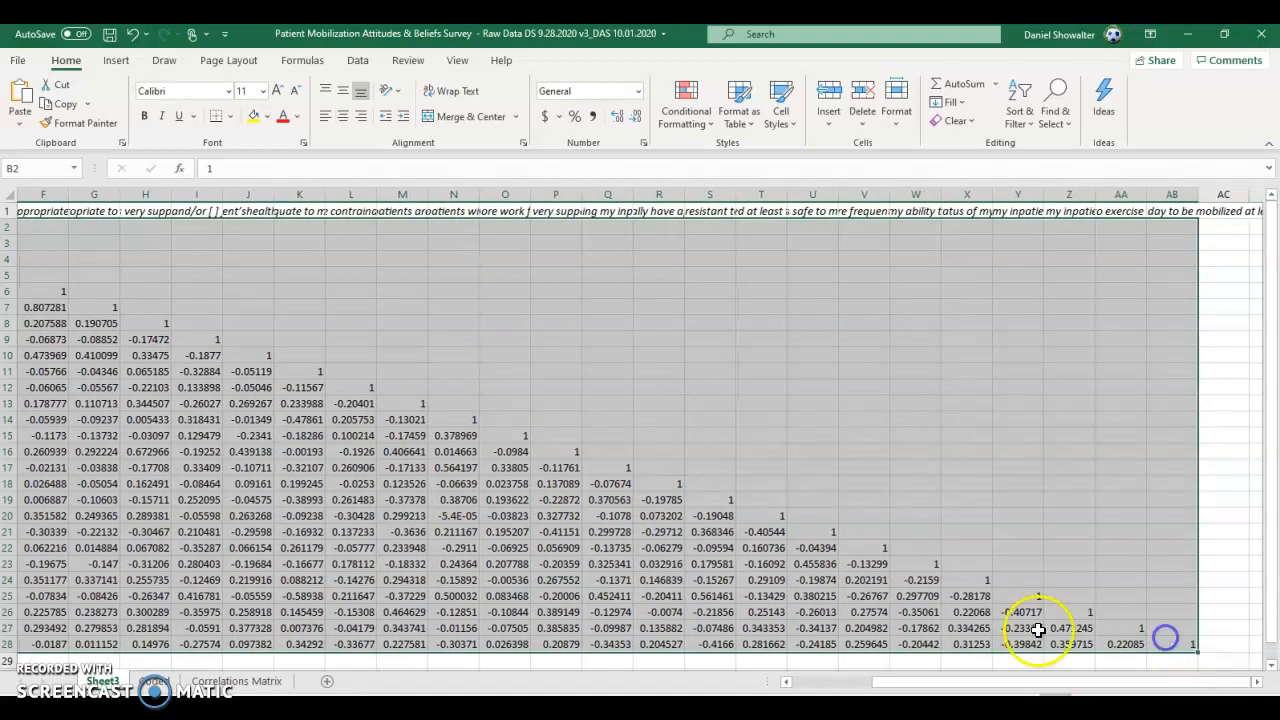
{"action": "mouse_move", "coordinate": [358, 60]}
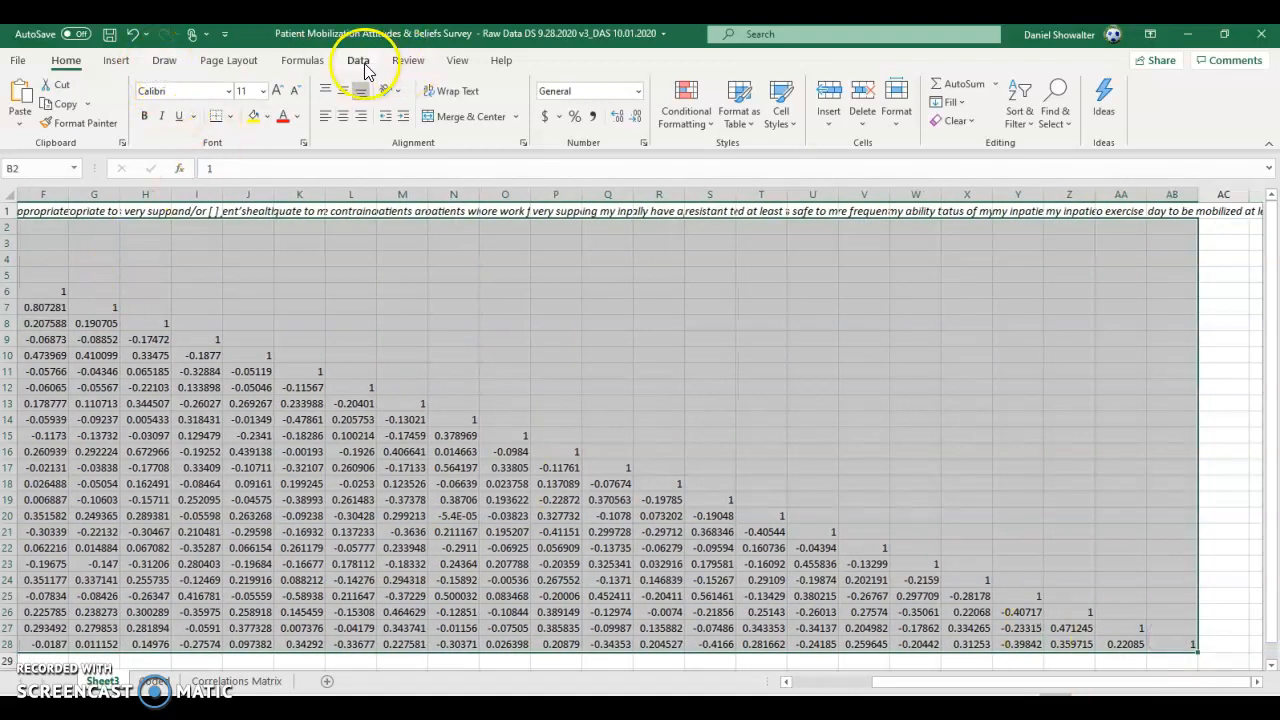
{"action": "left_click", "coordinate": [356, 60]}
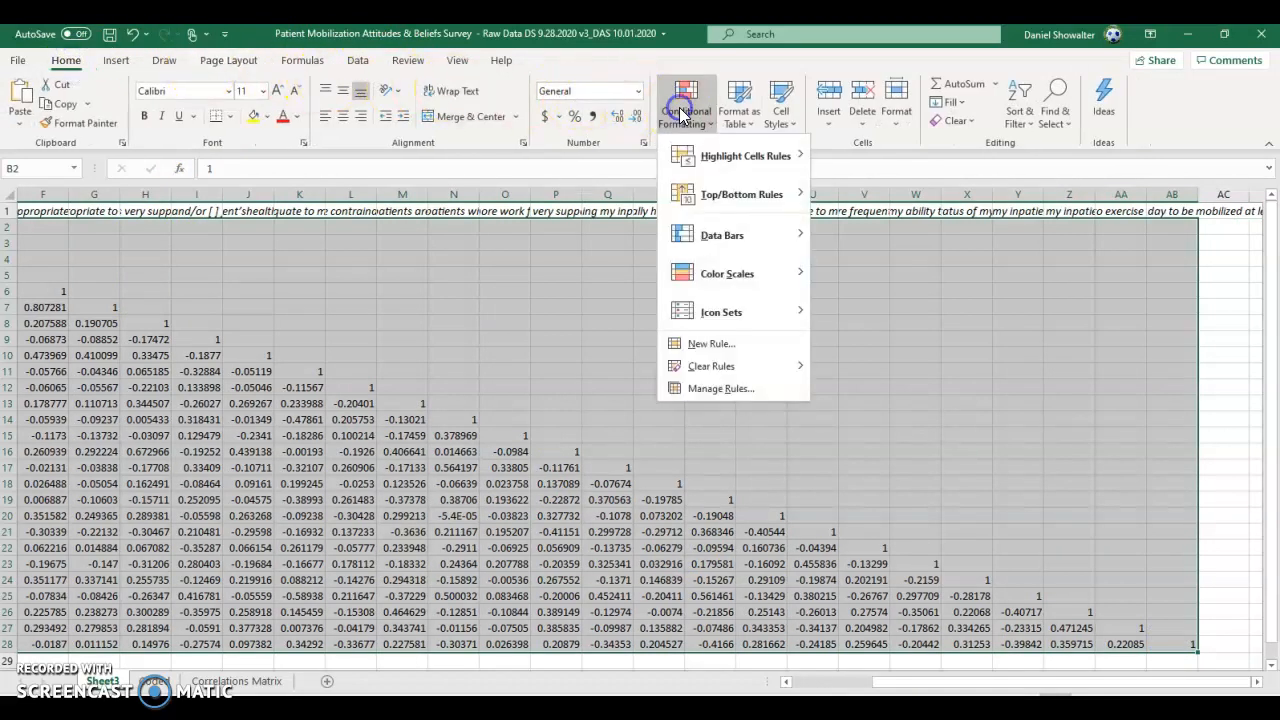
{"action": "mouse_move", "coordinate": [728, 272]}
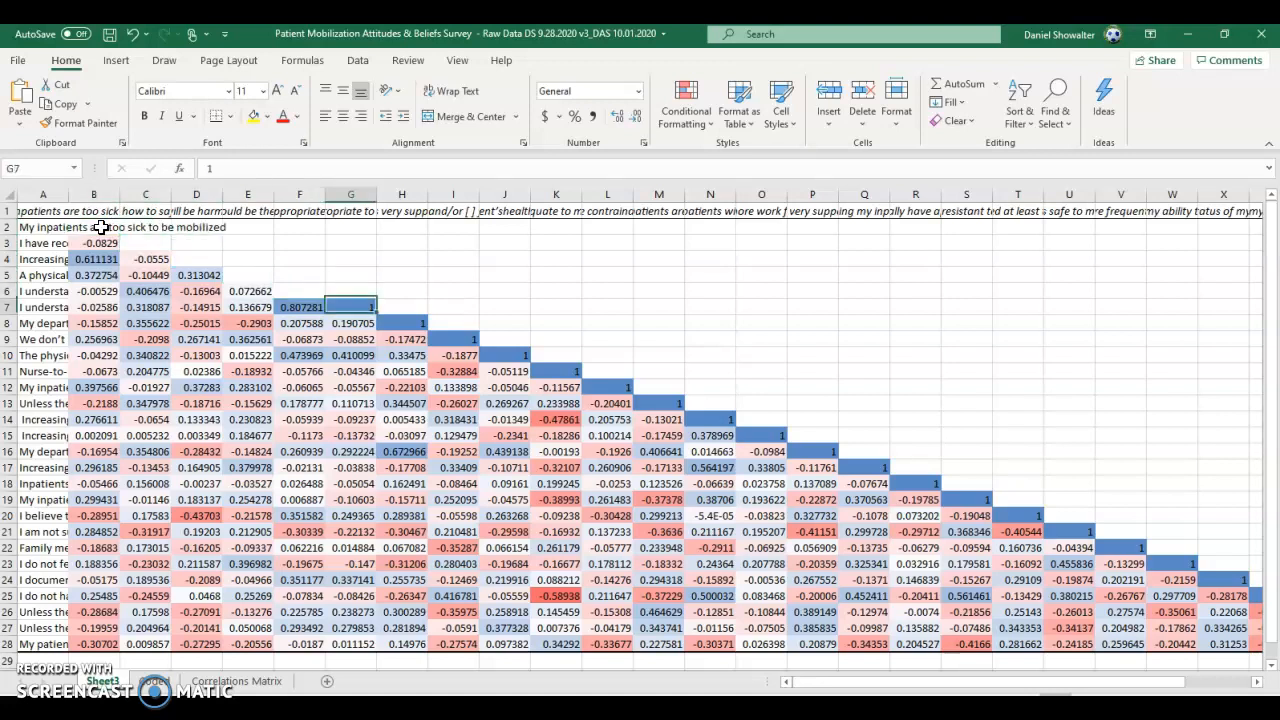
- Clear the 1s from three diagonal cells of the correlation matrix, working down the diagonal
{"action": "left_click", "coordinate": [504, 340]}
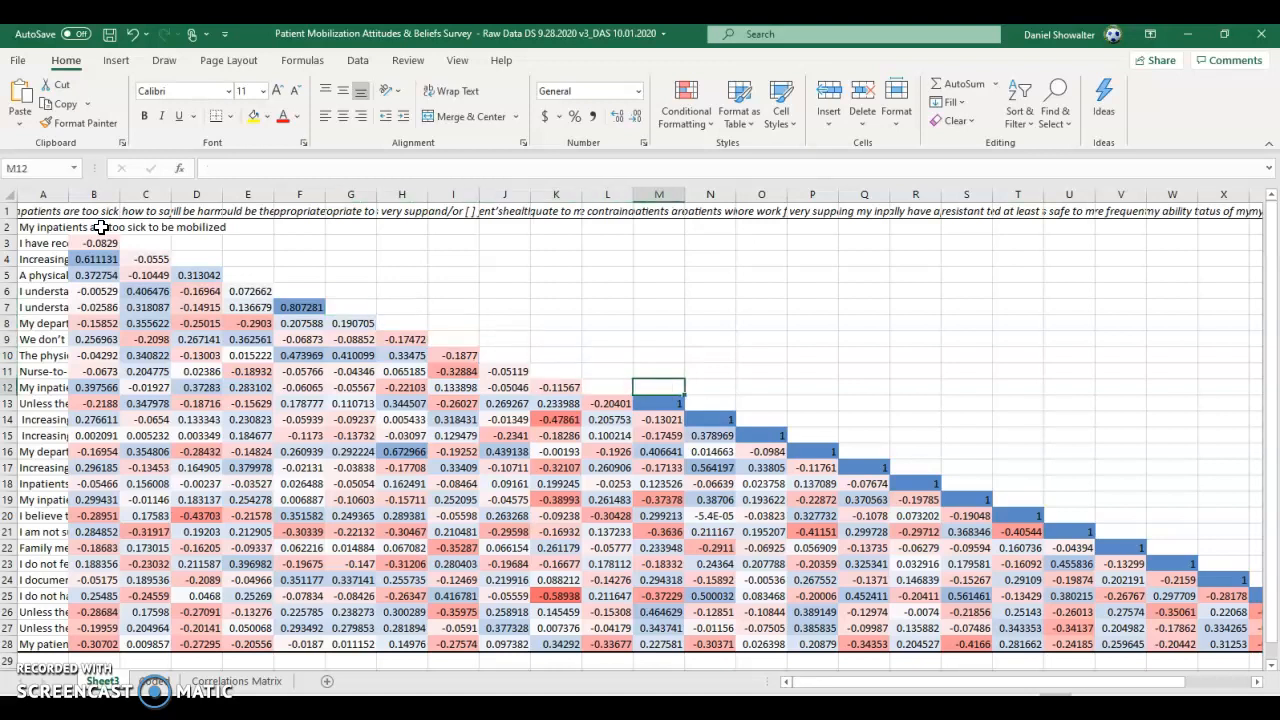
{"action": "left_click", "coordinate": [812, 436]}
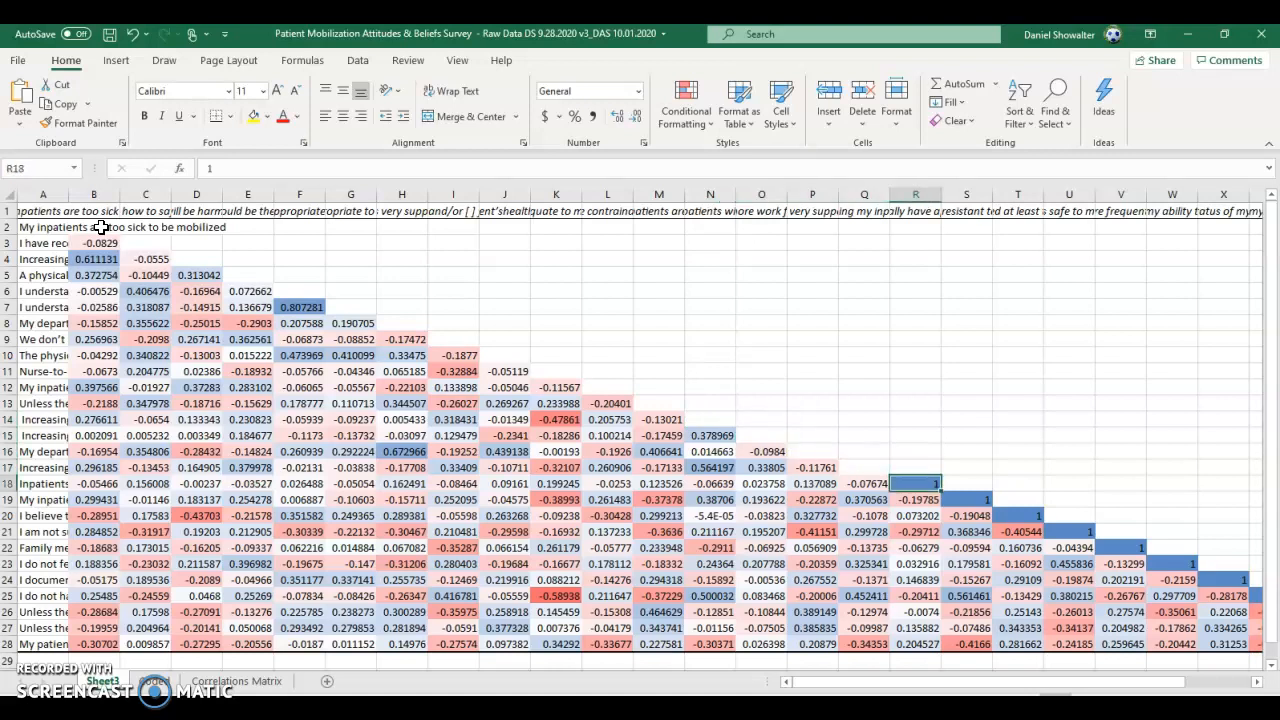
{"action": "left_click", "coordinate": [1068, 516]}
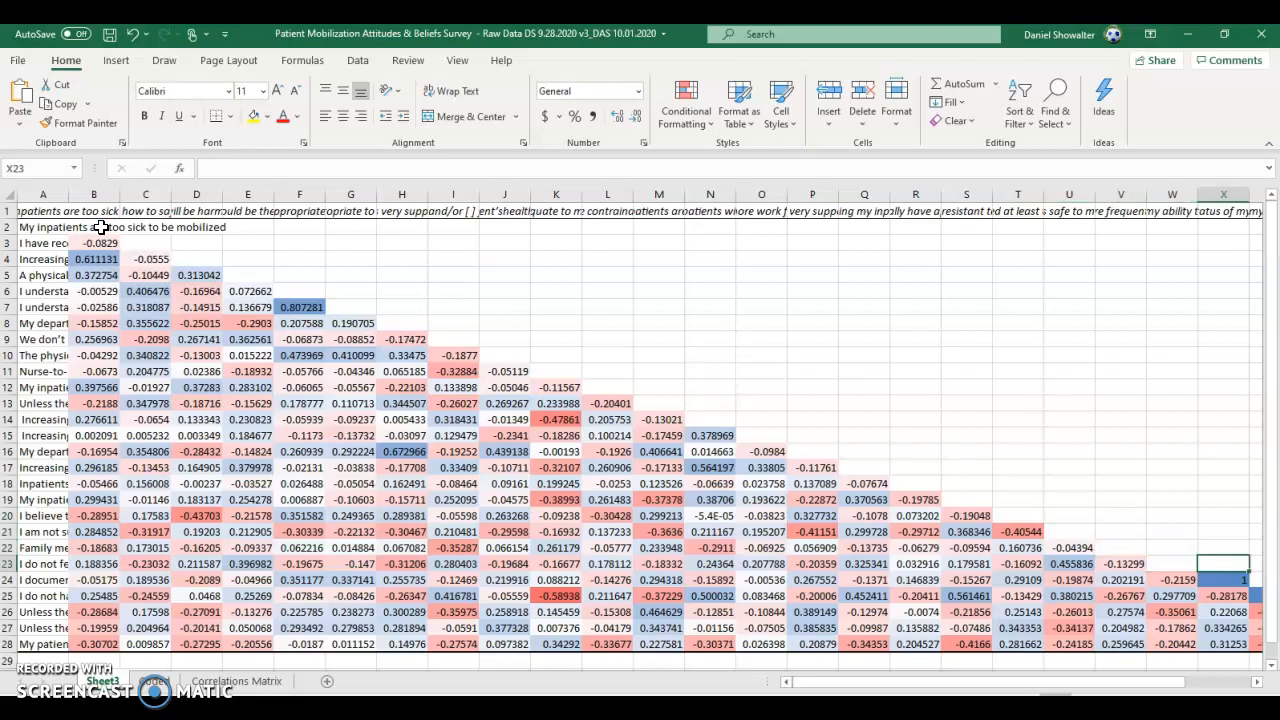
{"action": "scroll", "scroll_direction": "right", "scroll_amount": 3}
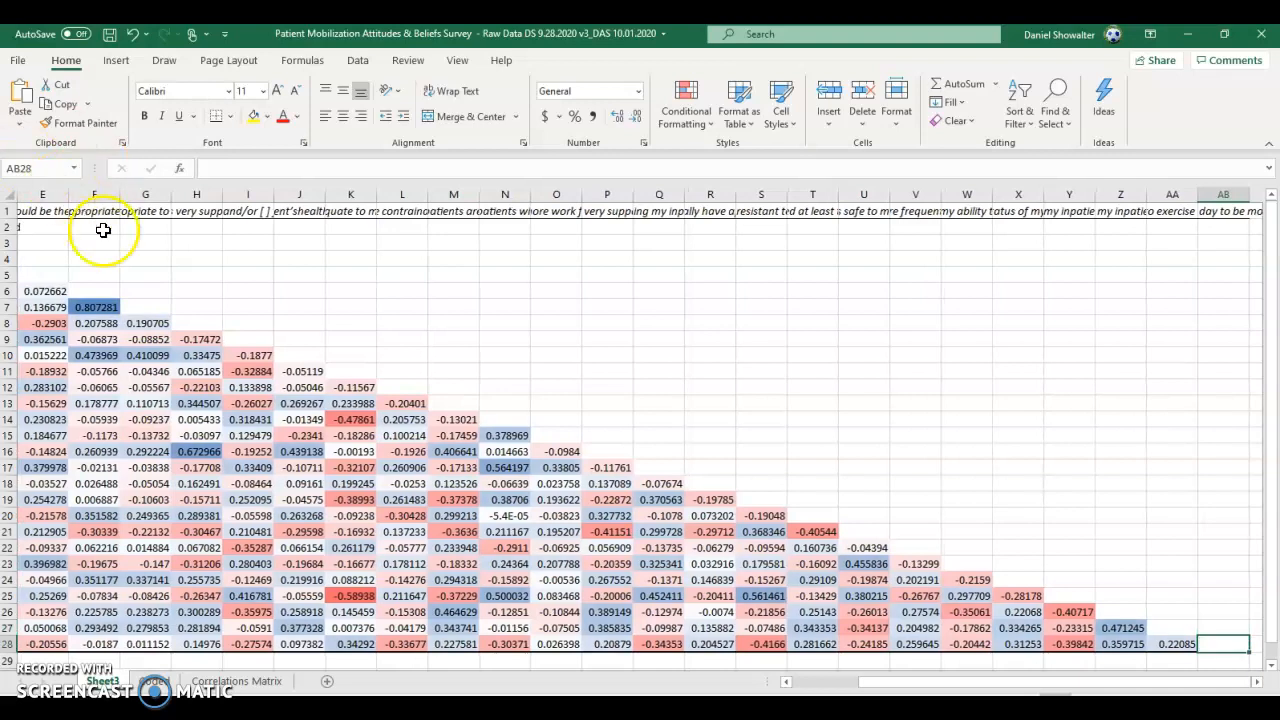
{"action": "left_click", "coordinate": [94, 308]}
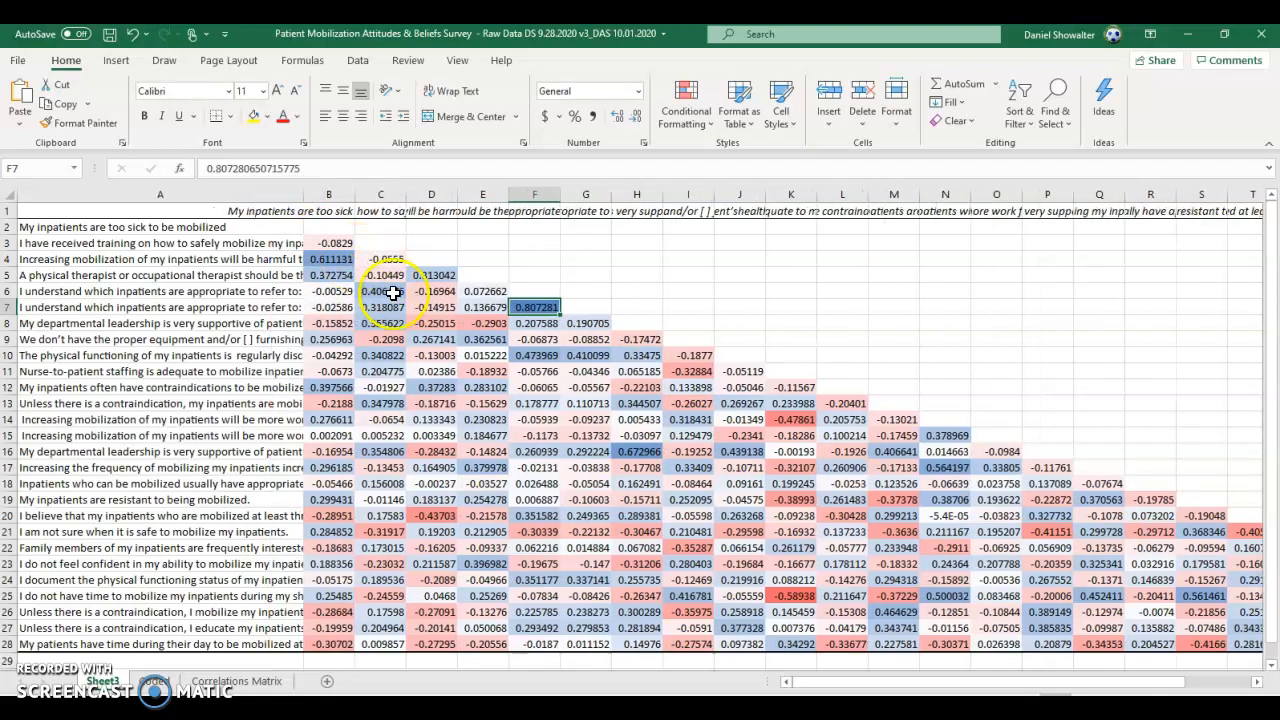
{"action": "left_click", "coordinate": [328, 212]}
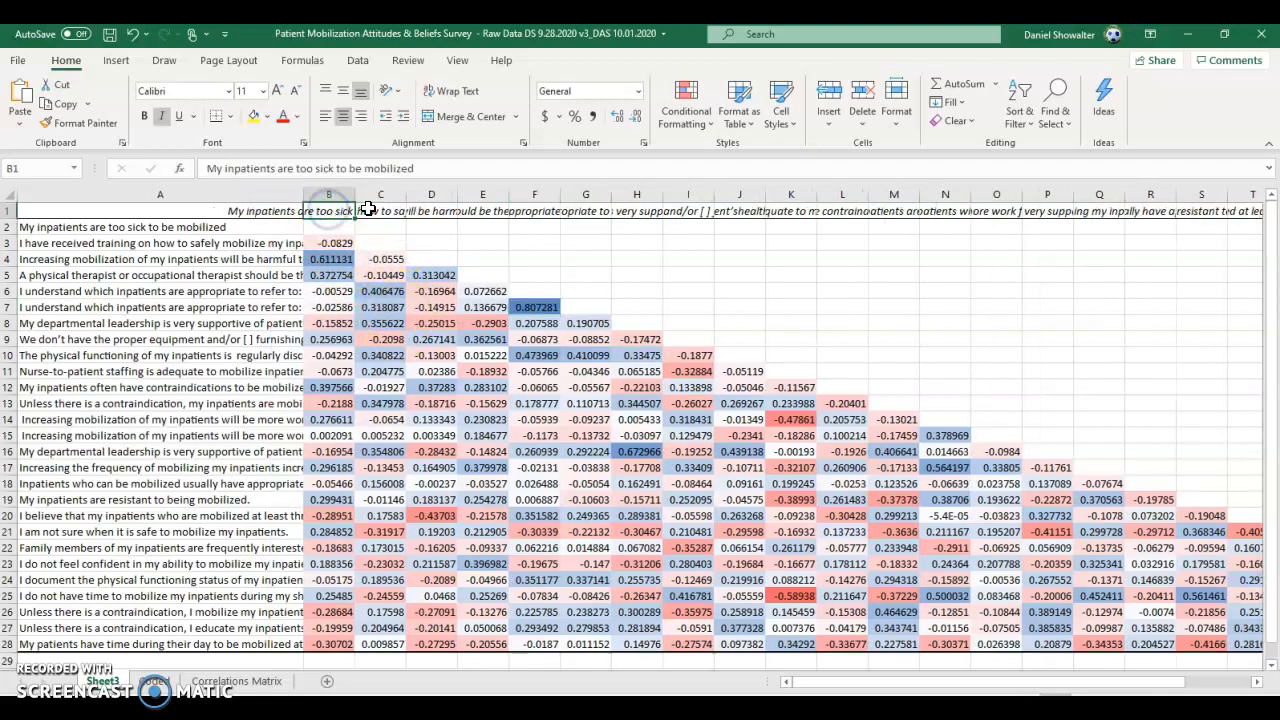
{"action": "left_click", "coordinate": [482, 212]}
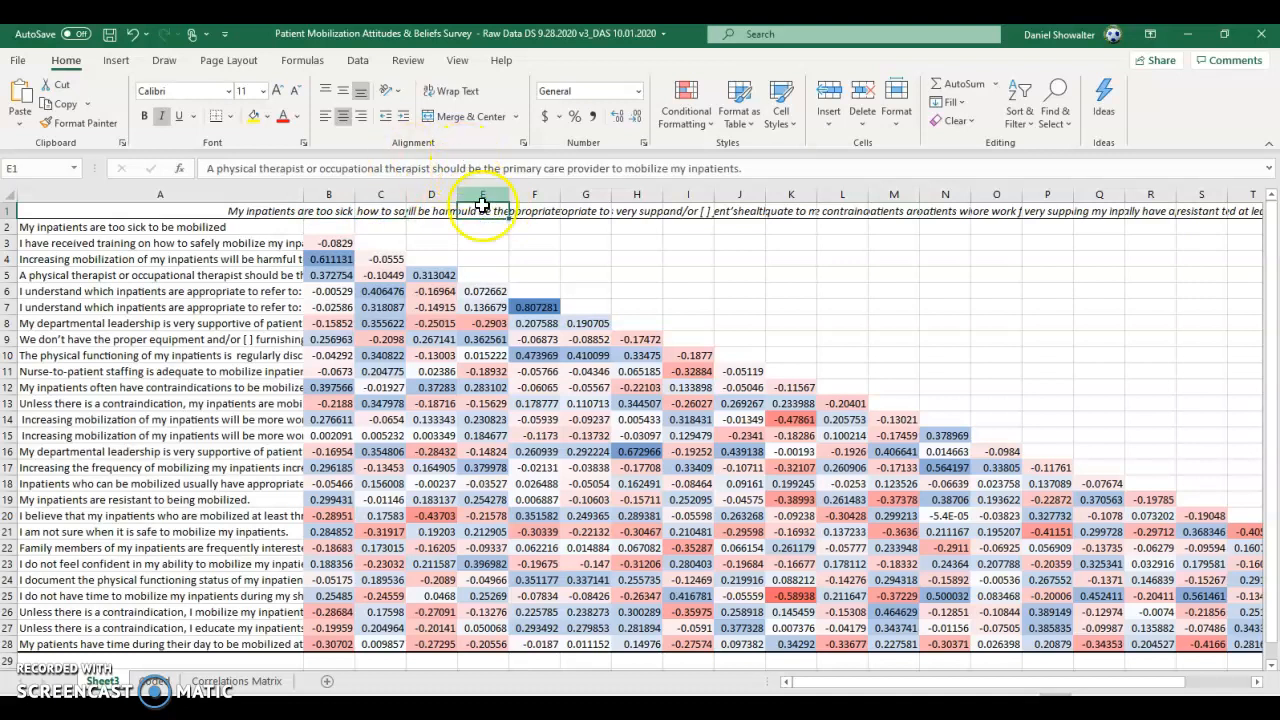
{"action": "left_click", "coordinate": [534, 308]}
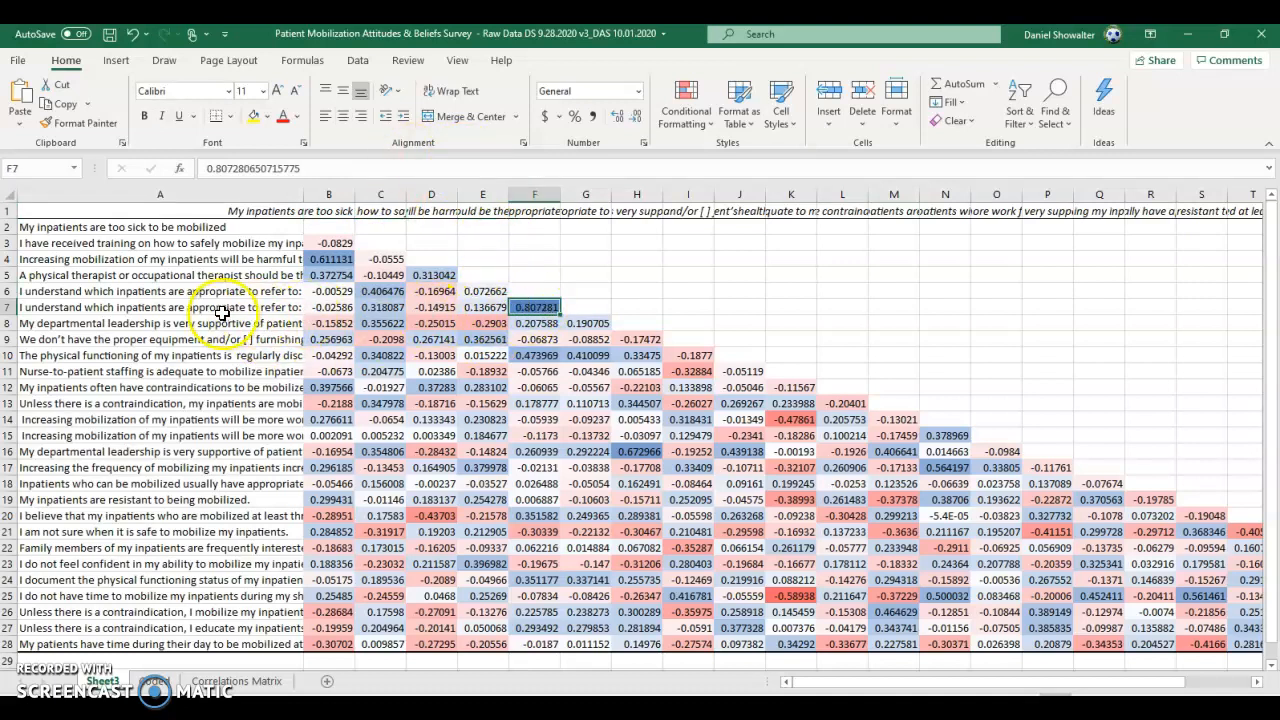
{"action": "left_click", "coordinate": [160, 308]}
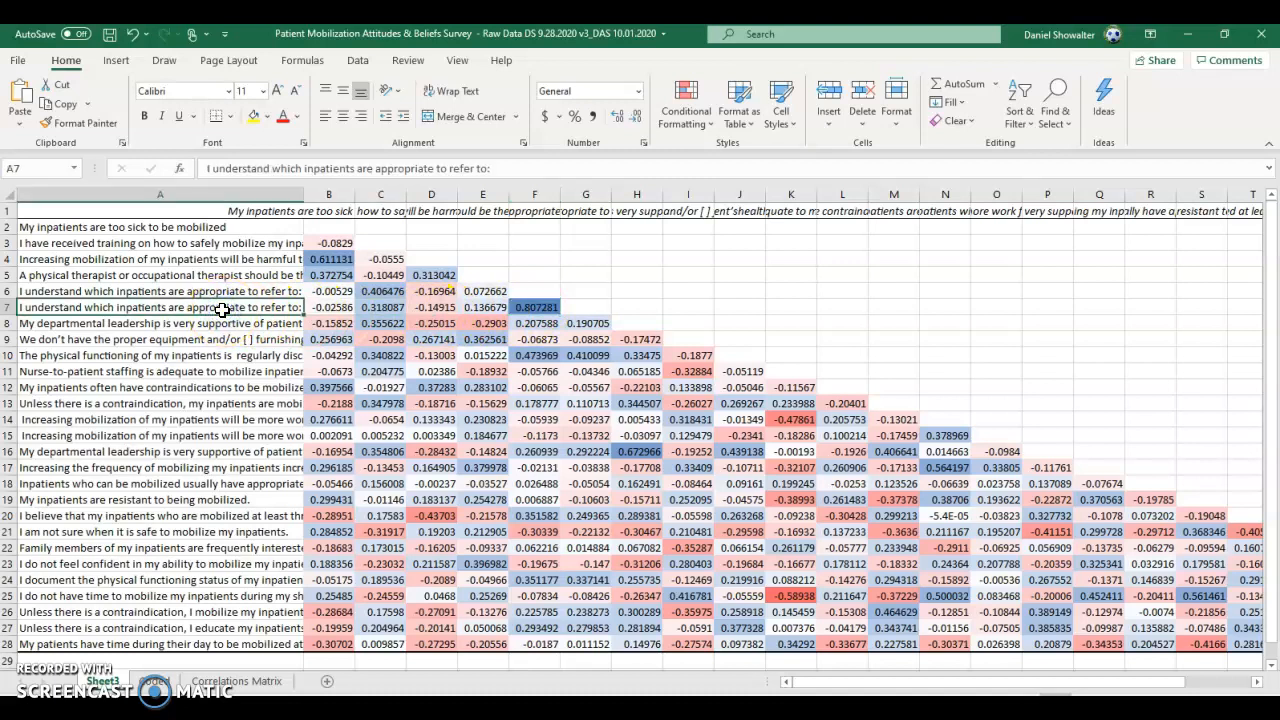
{"action": "mouse_move", "coordinate": [390, 318]}
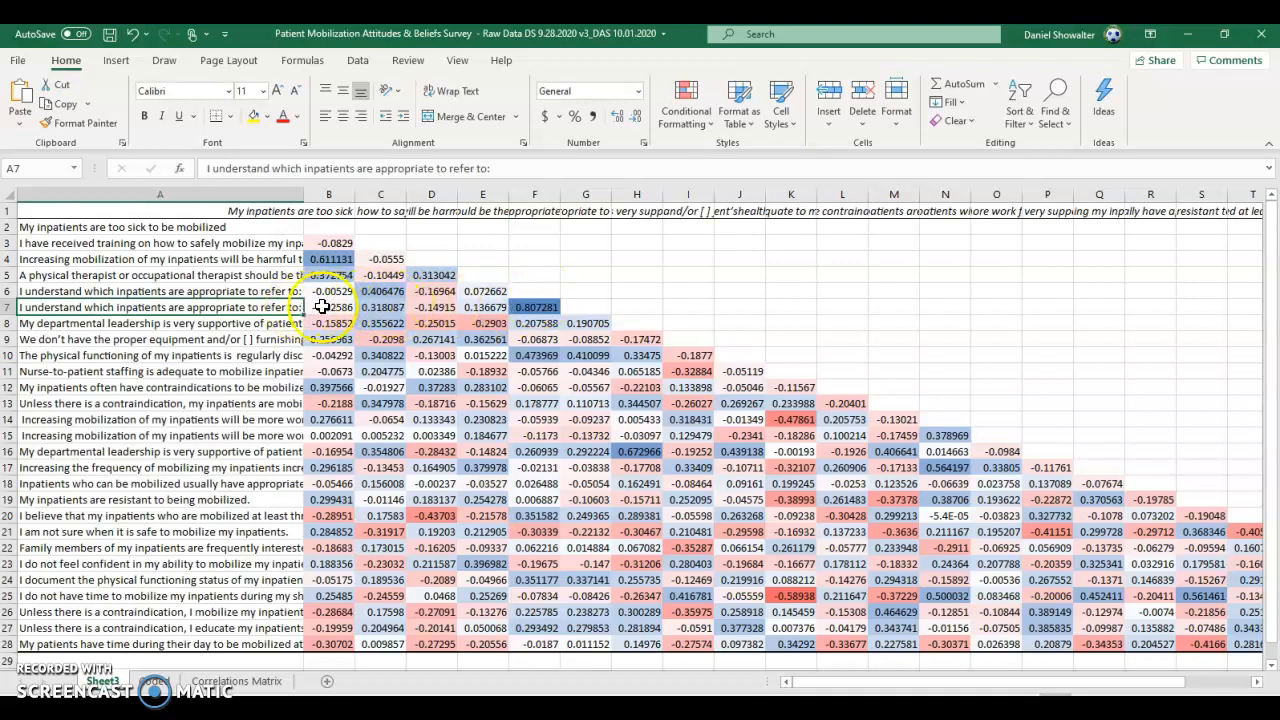
{"action": "left_click", "coordinate": [534, 210]}
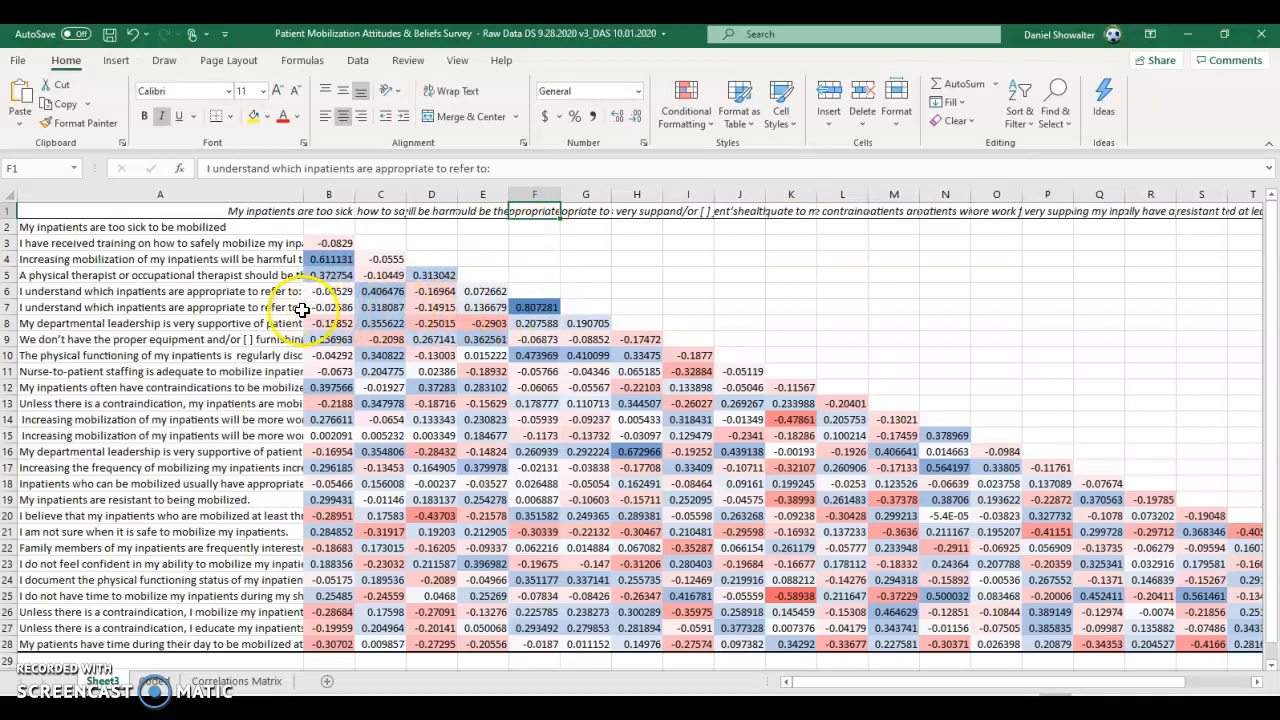
{"action": "left_click", "coordinate": [160, 308]}
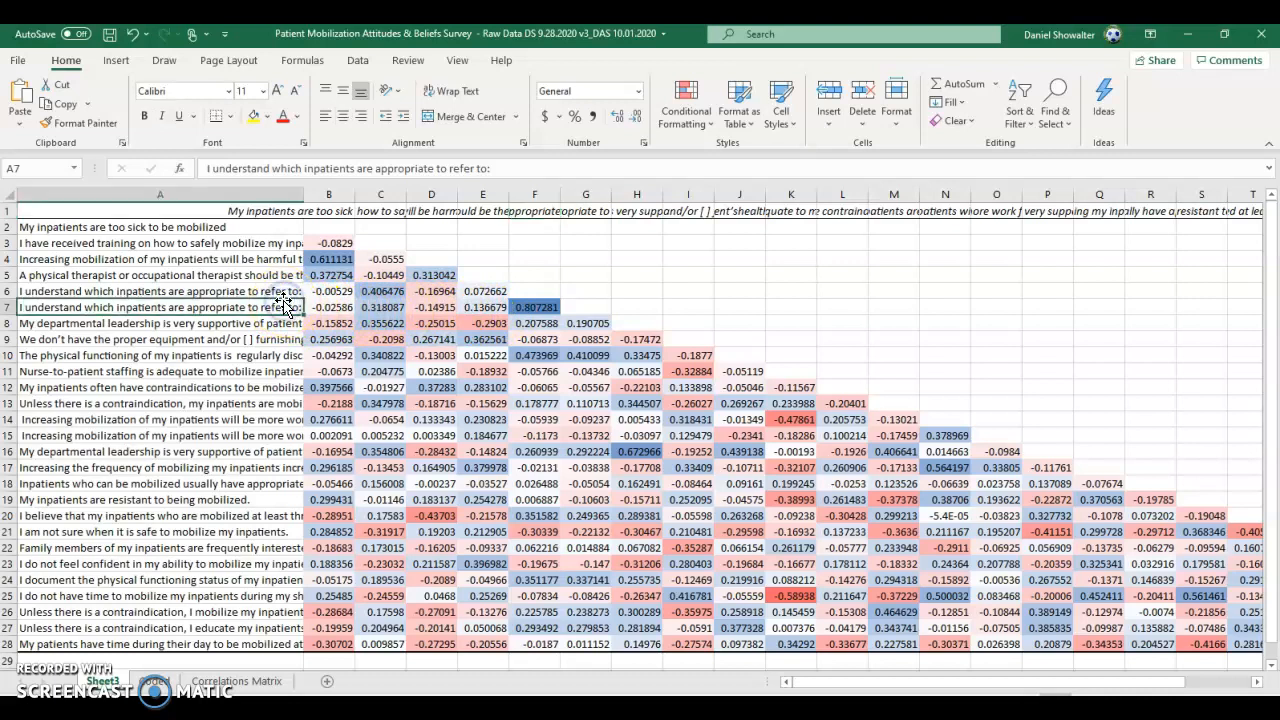
{"action": "left_click", "coordinate": [160, 292]}
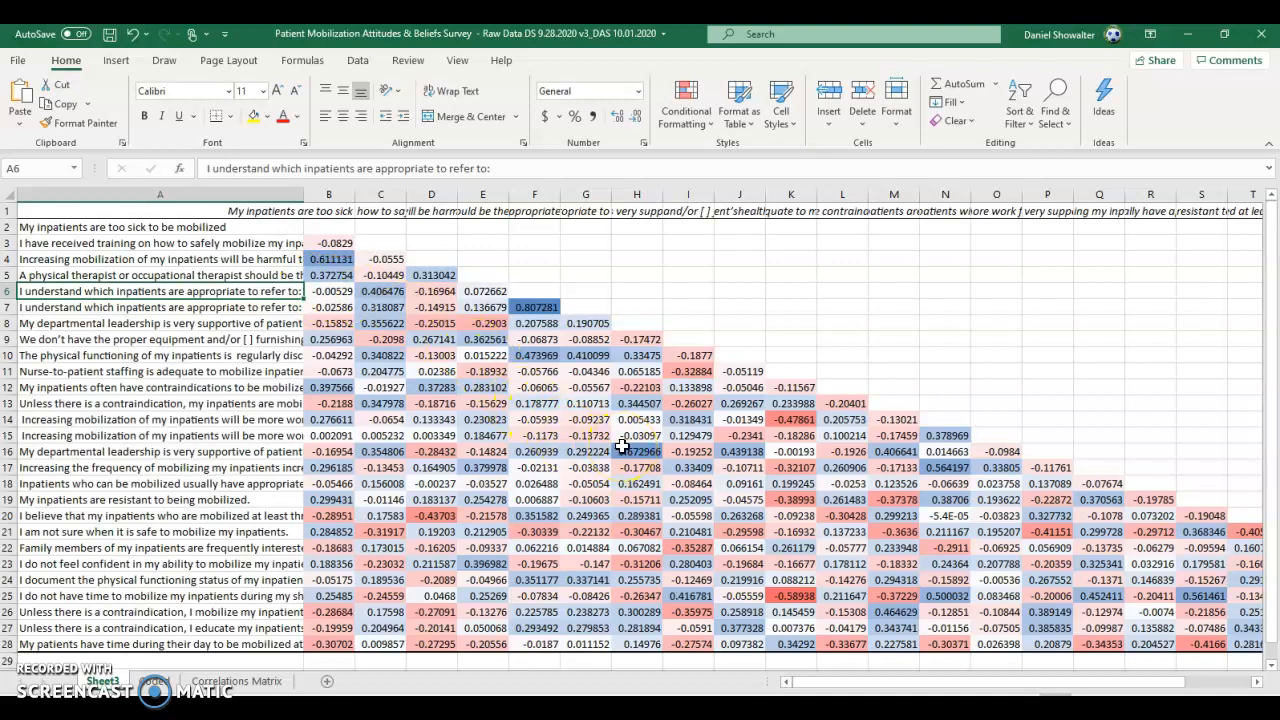
{"action": "left_click", "coordinate": [636, 452]}
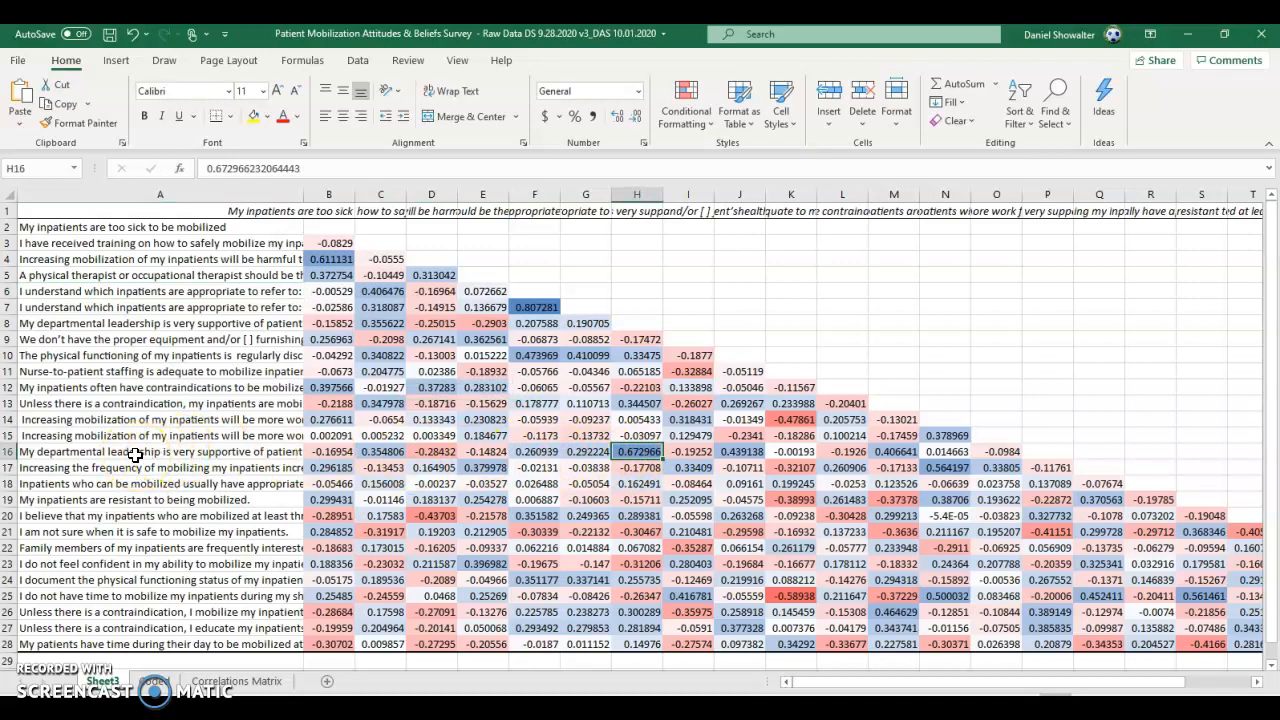
{"action": "left_click", "coordinate": [160, 452]}
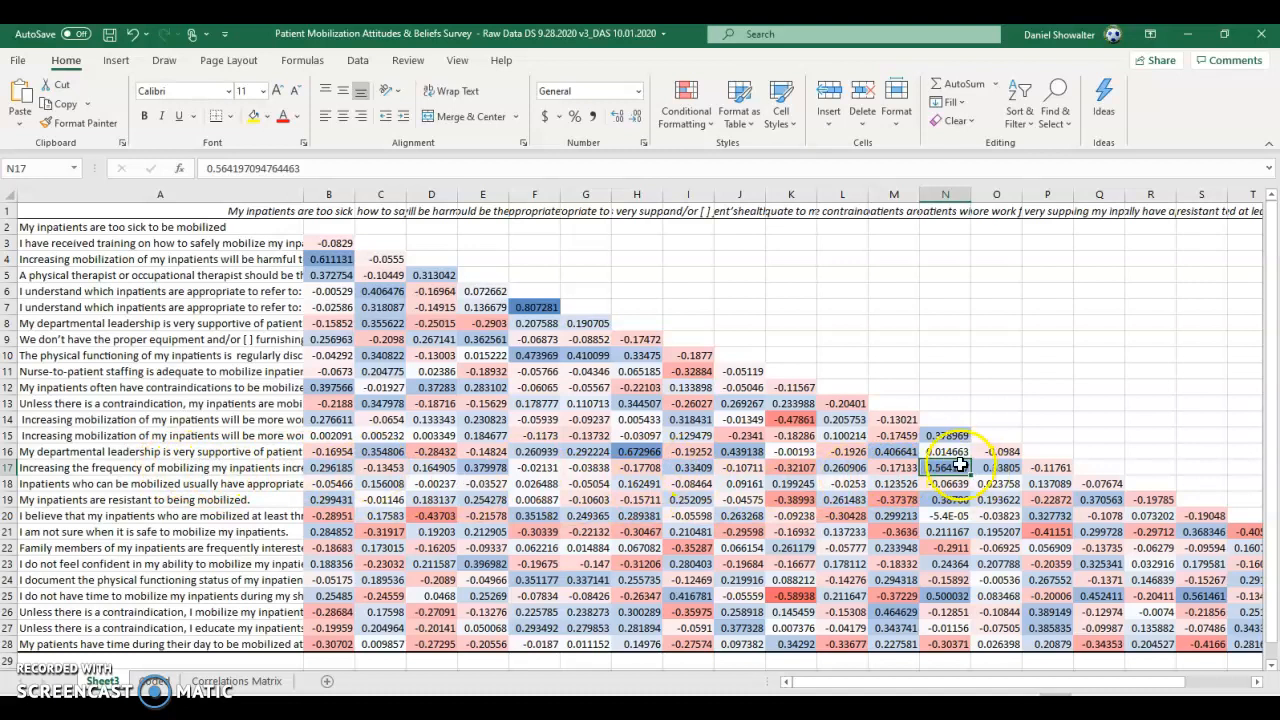
{"action": "left_click", "coordinate": [160, 468]}
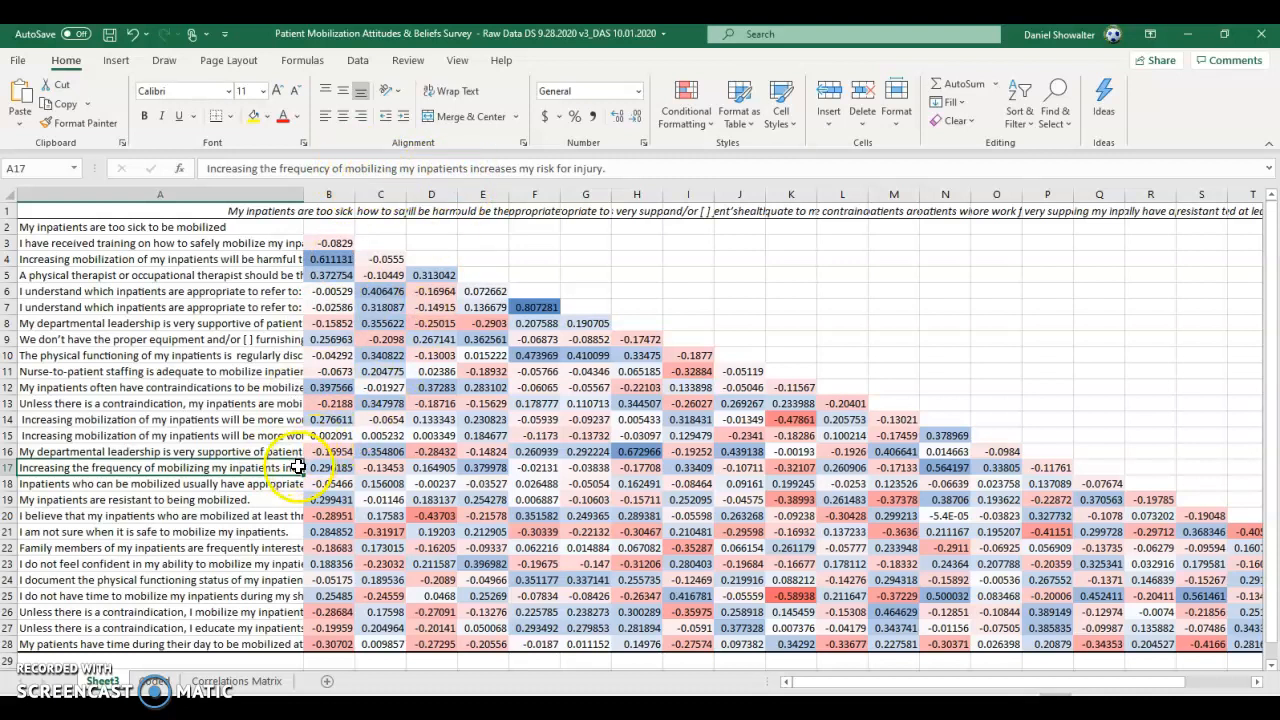
{"action": "mouse_move", "coordinate": [944, 468]}
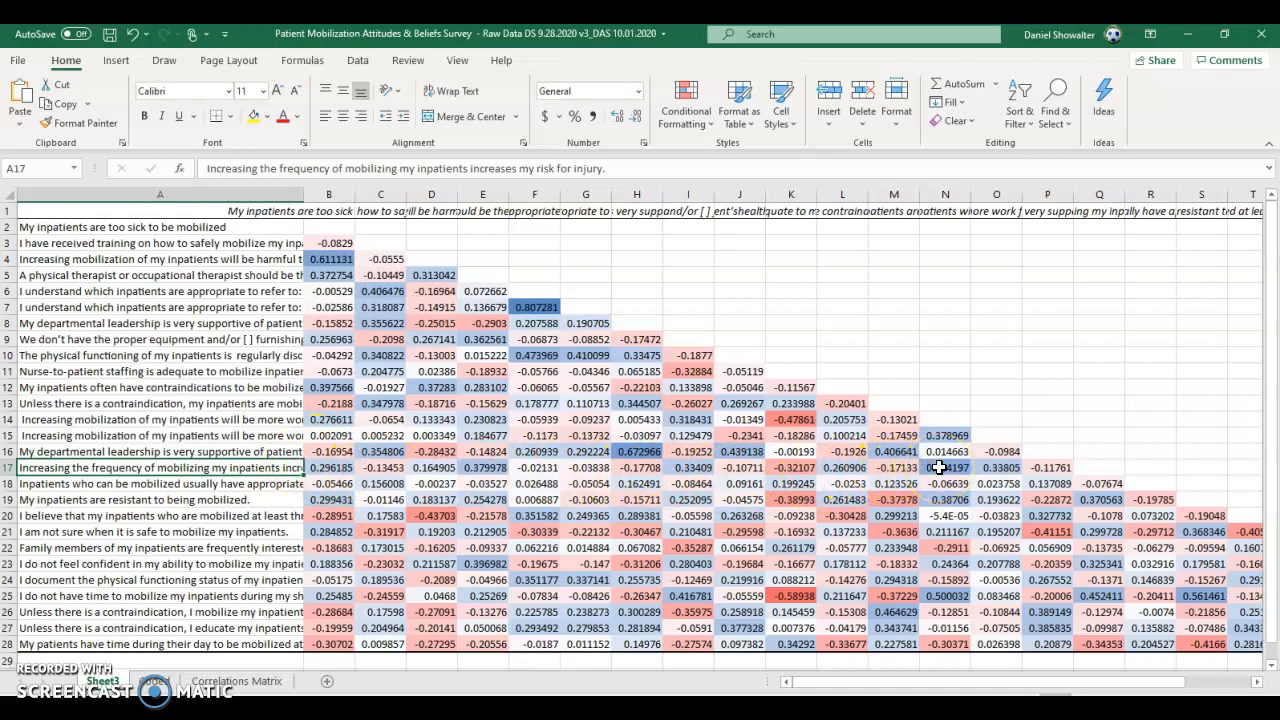
{"action": "left_click", "coordinate": [944, 468]}
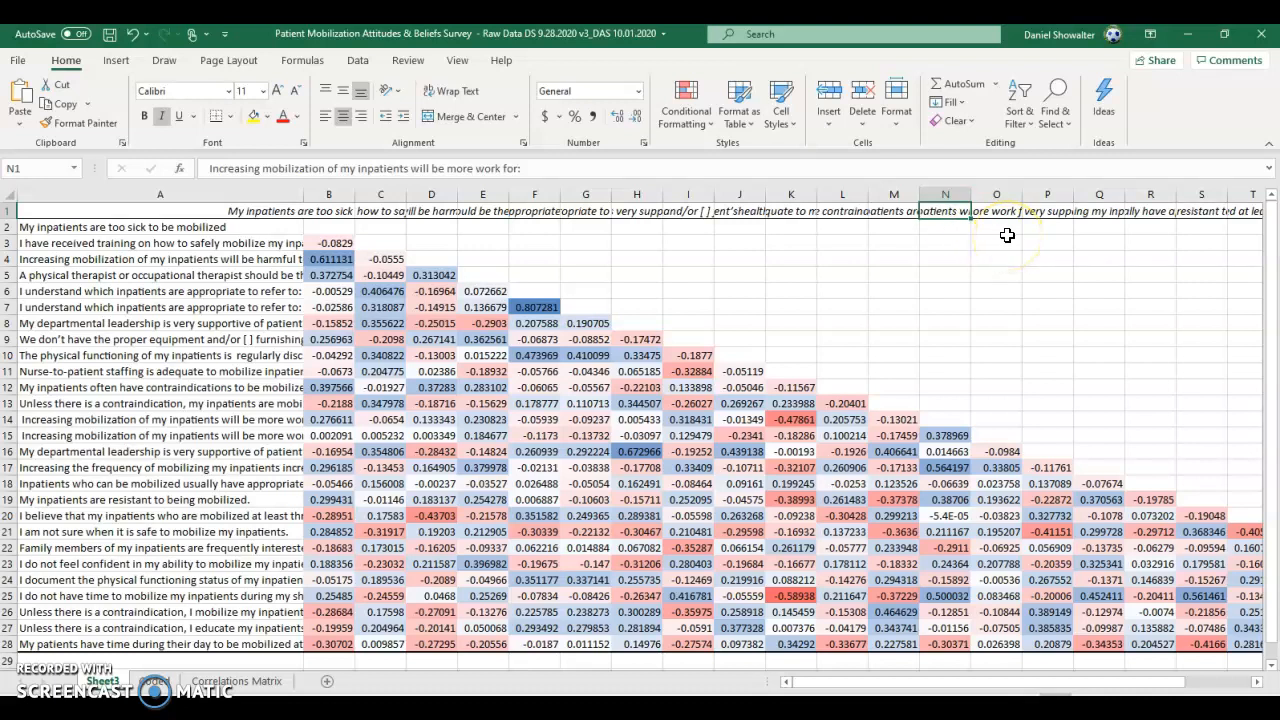
{"action": "mouse_move", "coordinate": [956, 470]}
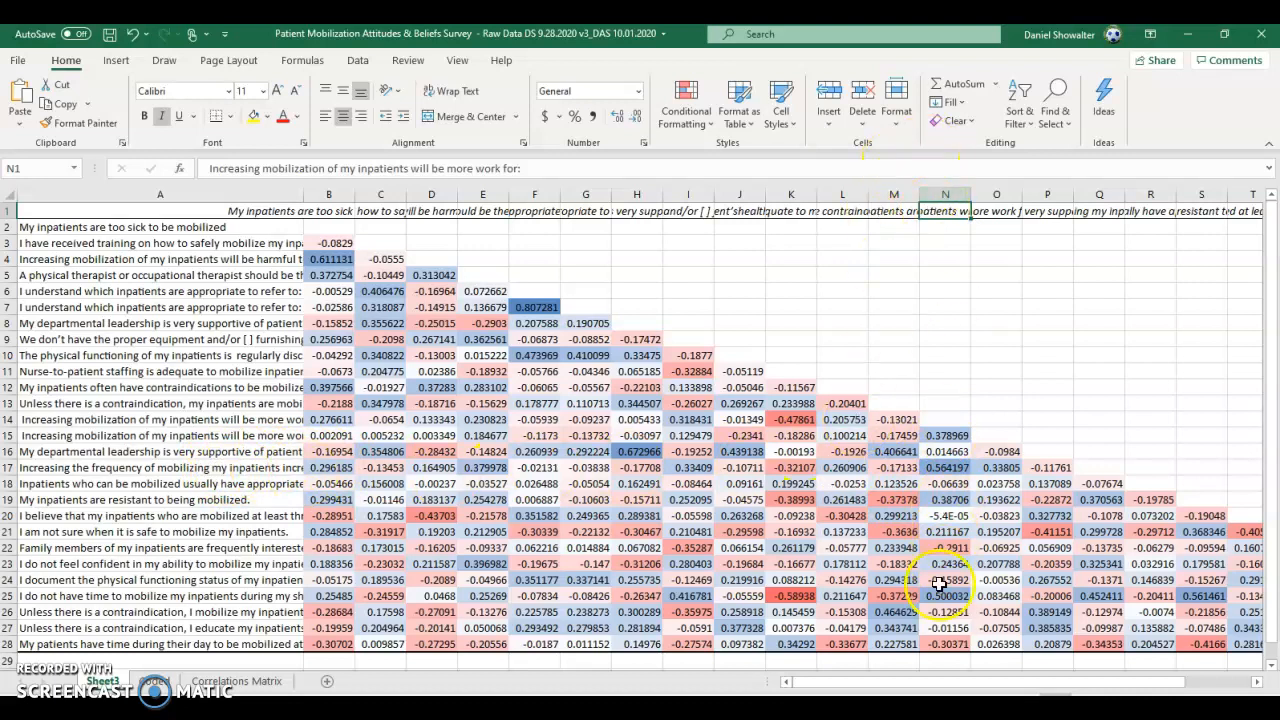
{"action": "left_click", "coordinate": [944, 596]}
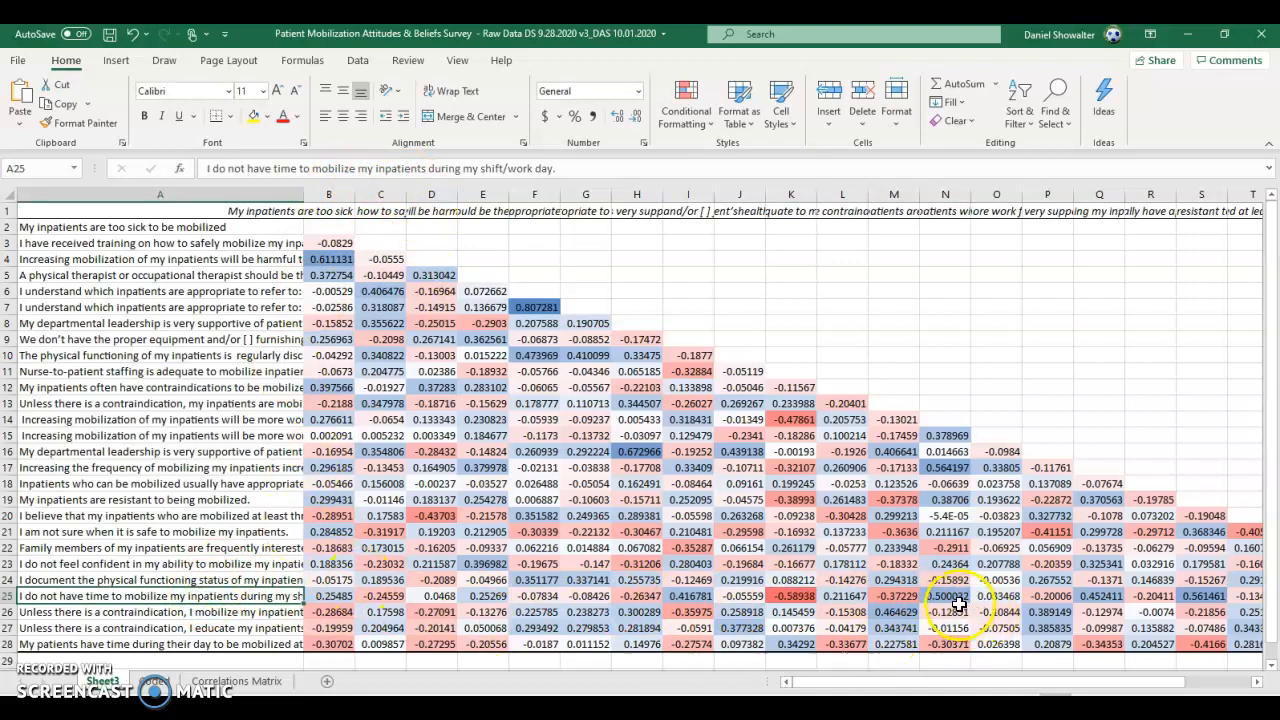
{"action": "left_click", "coordinate": [944, 596]}
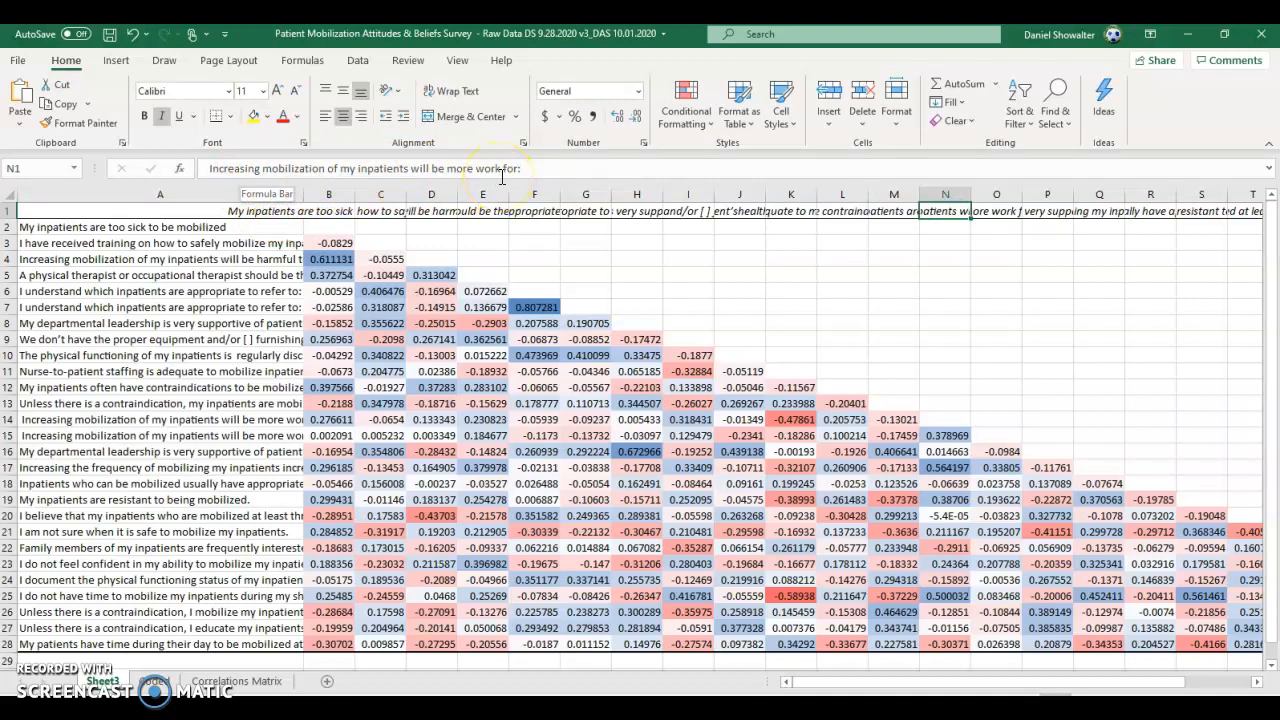
{"action": "left_click", "coordinate": [1200, 596]}
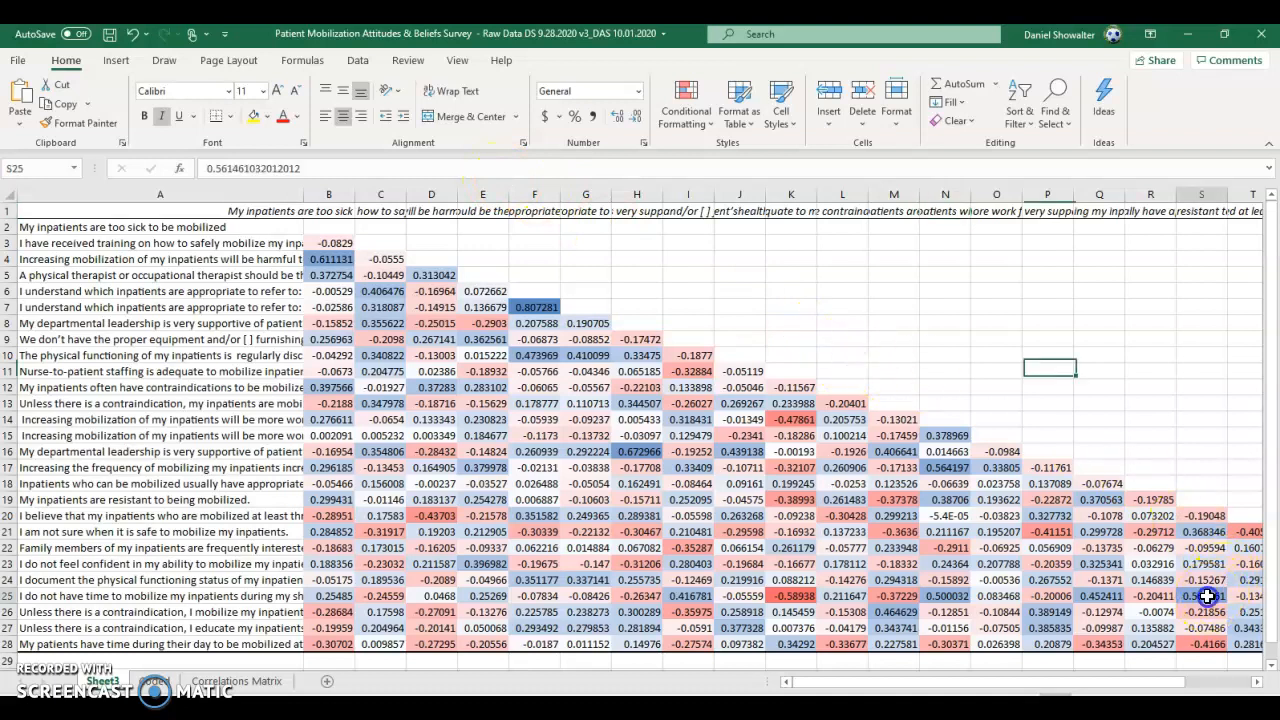
{"action": "left_click", "coordinate": [1200, 212]}
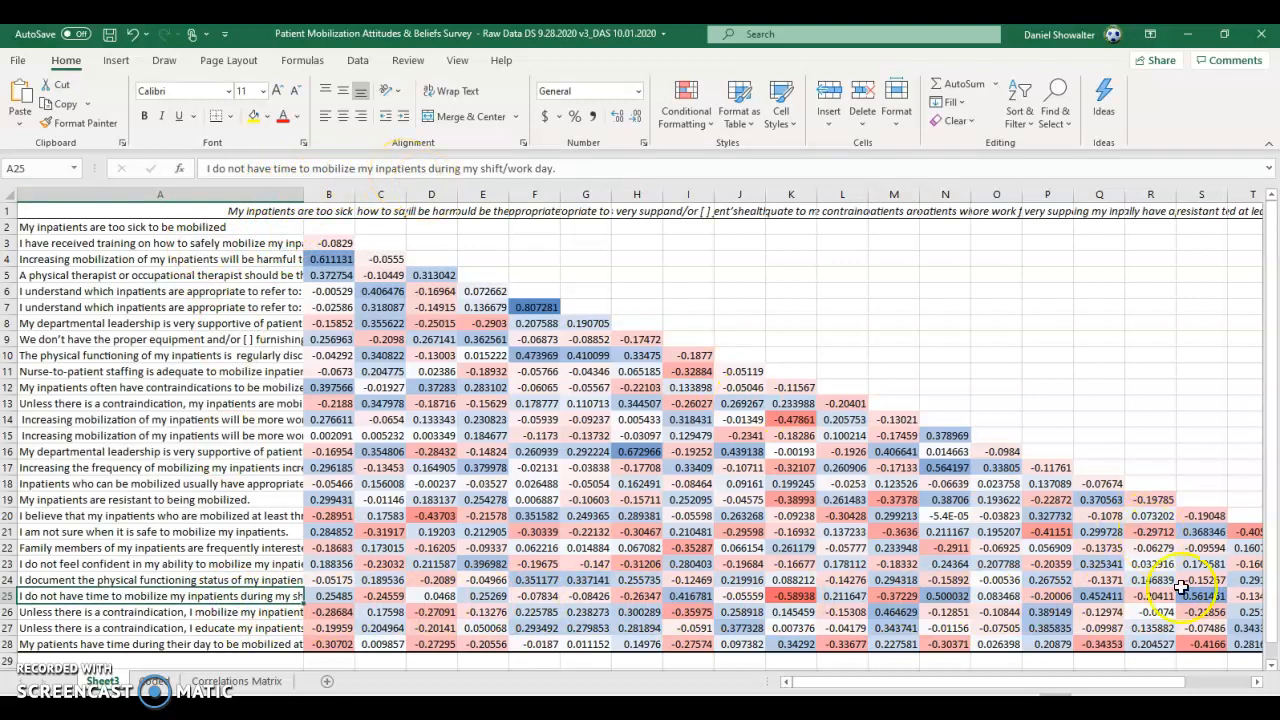
{"action": "mouse_move", "coordinate": [284, 598]}
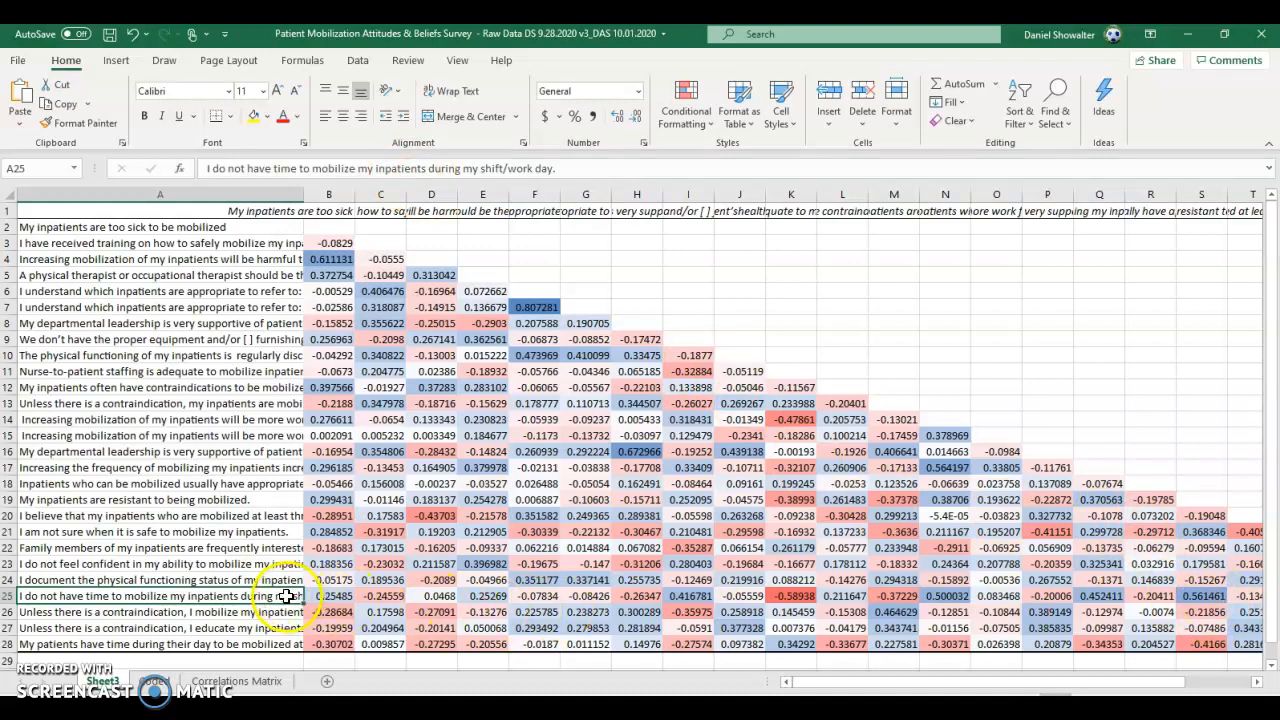
{"action": "mouse_move", "coordinate": [1212, 212]}
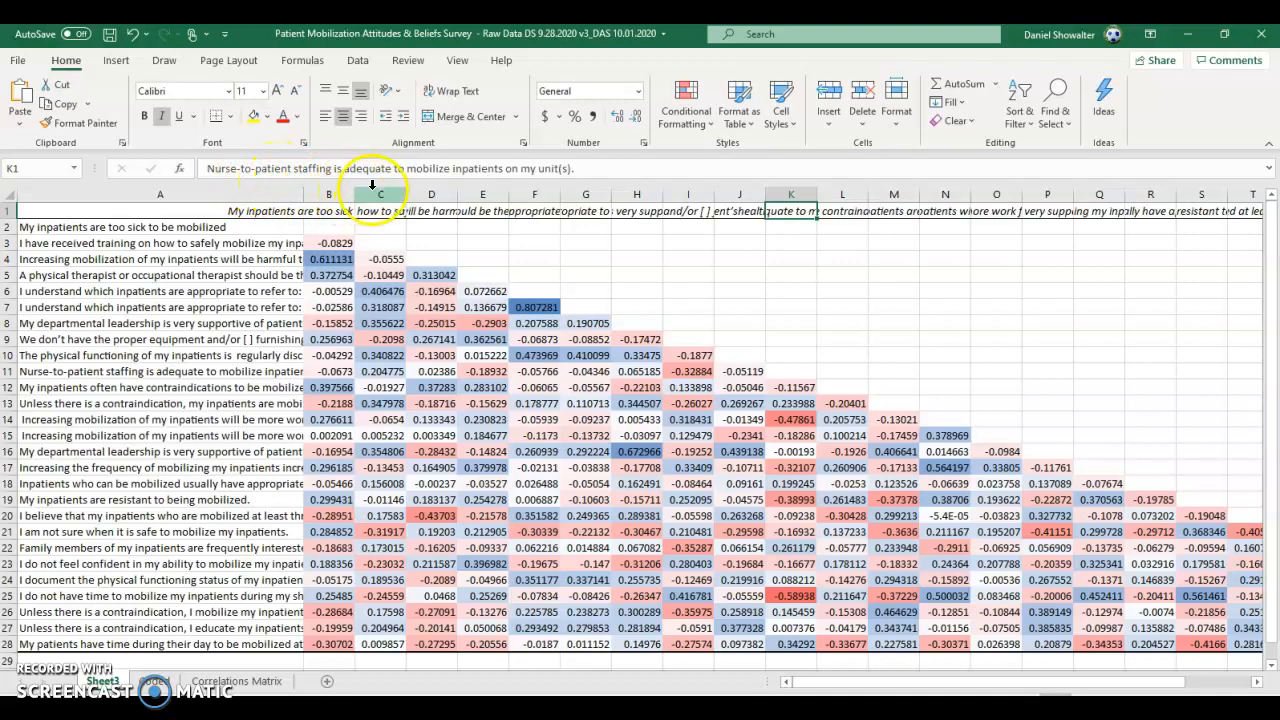
{"action": "mouse_move", "coordinate": [490, 560]}
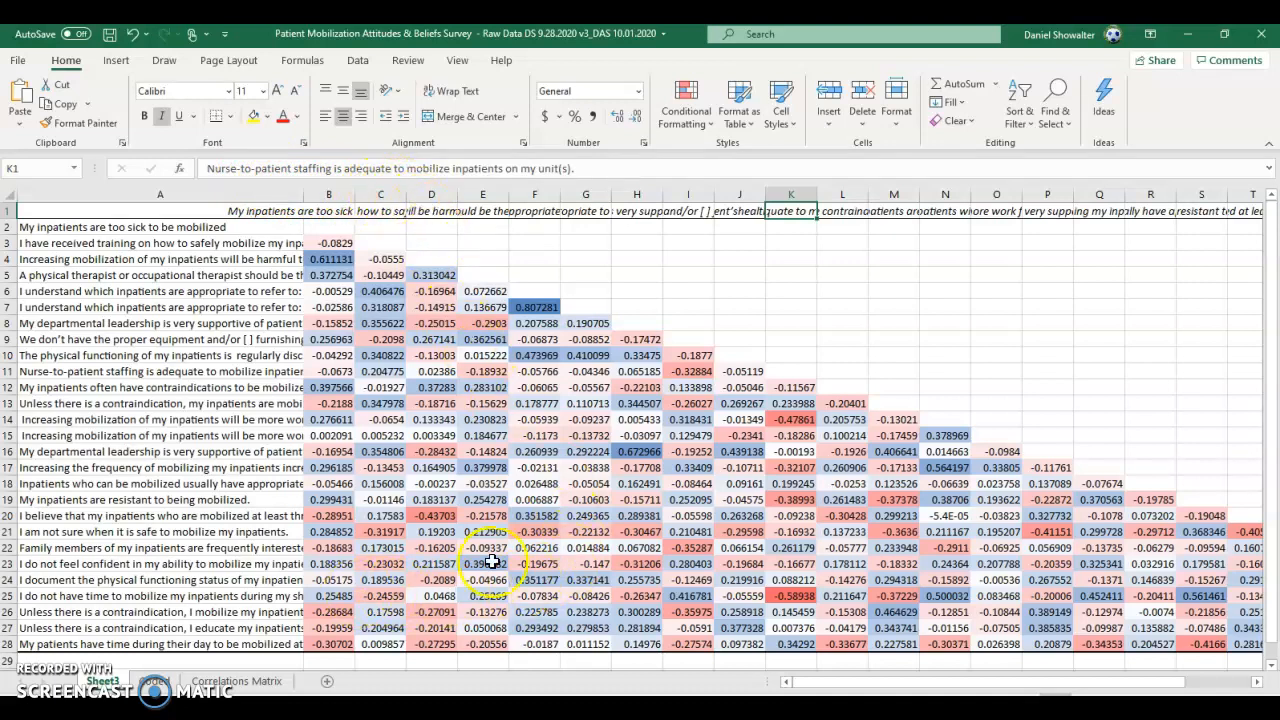
{"action": "mouse_move", "coordinate": [780, 232]}
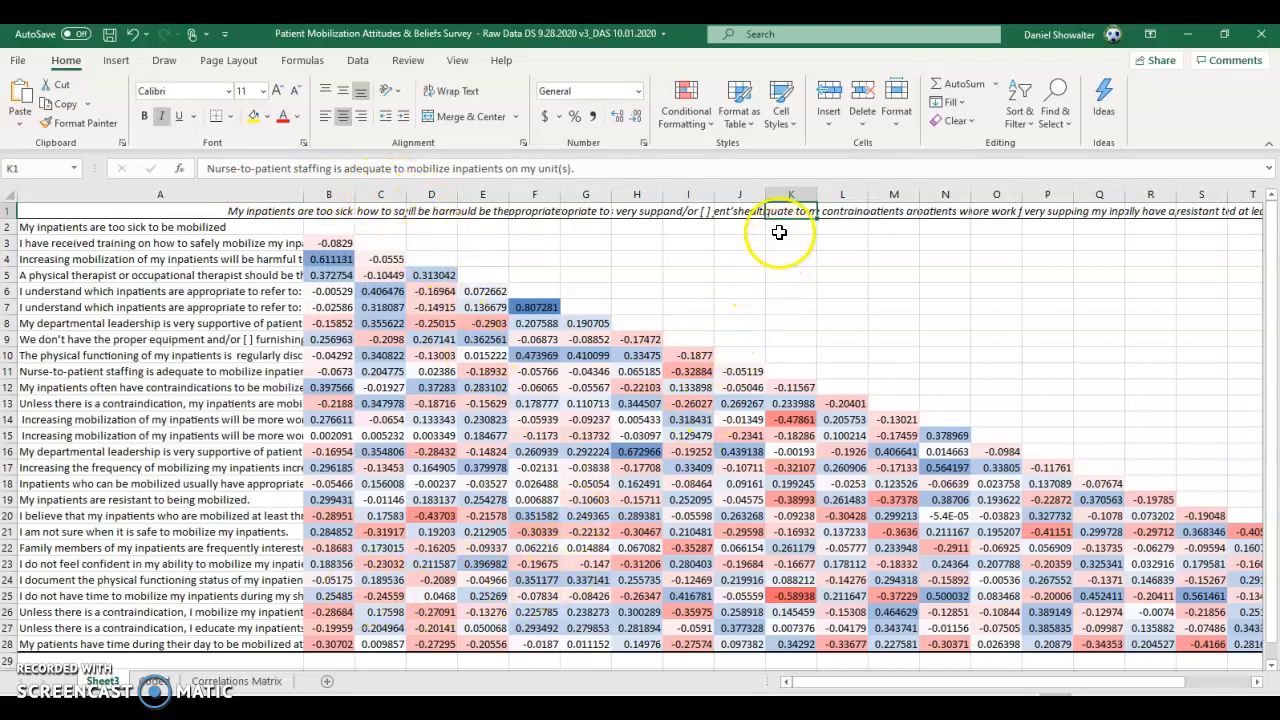
{"action": "mouse_move", "coordinate": [368, 584]}
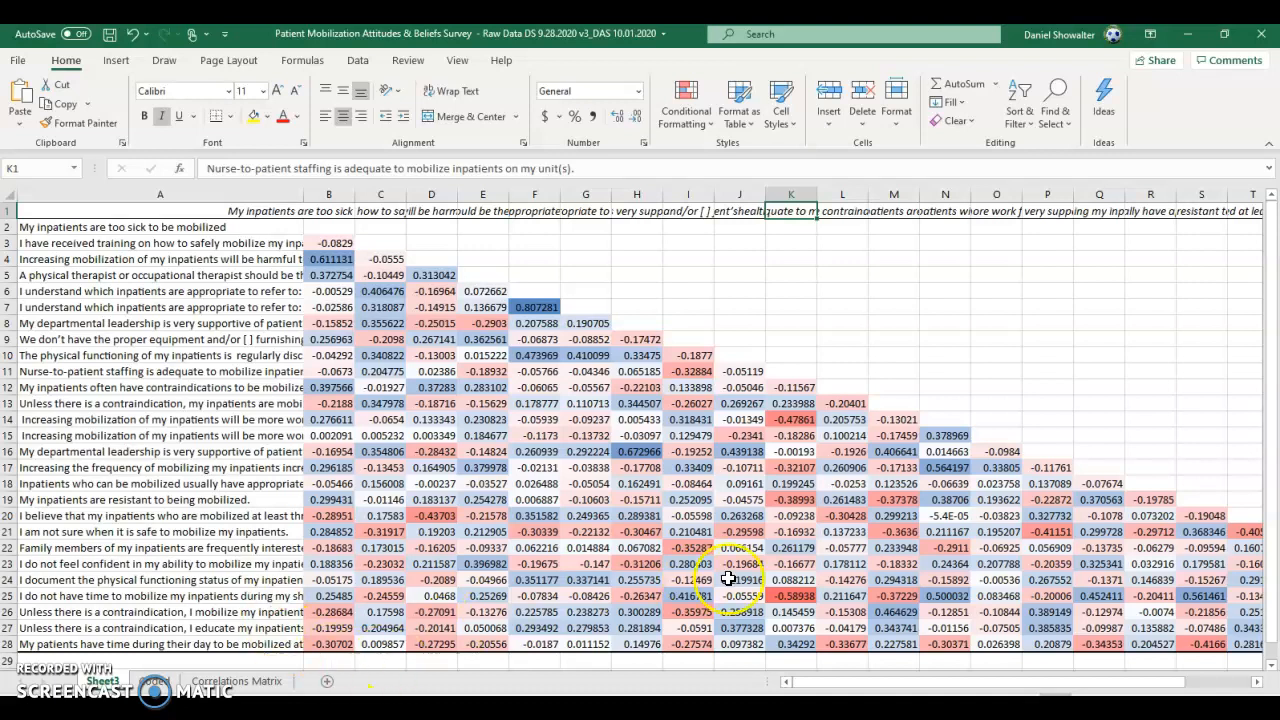
{"action": "mouse_move", "coordinate": [202, 658]}
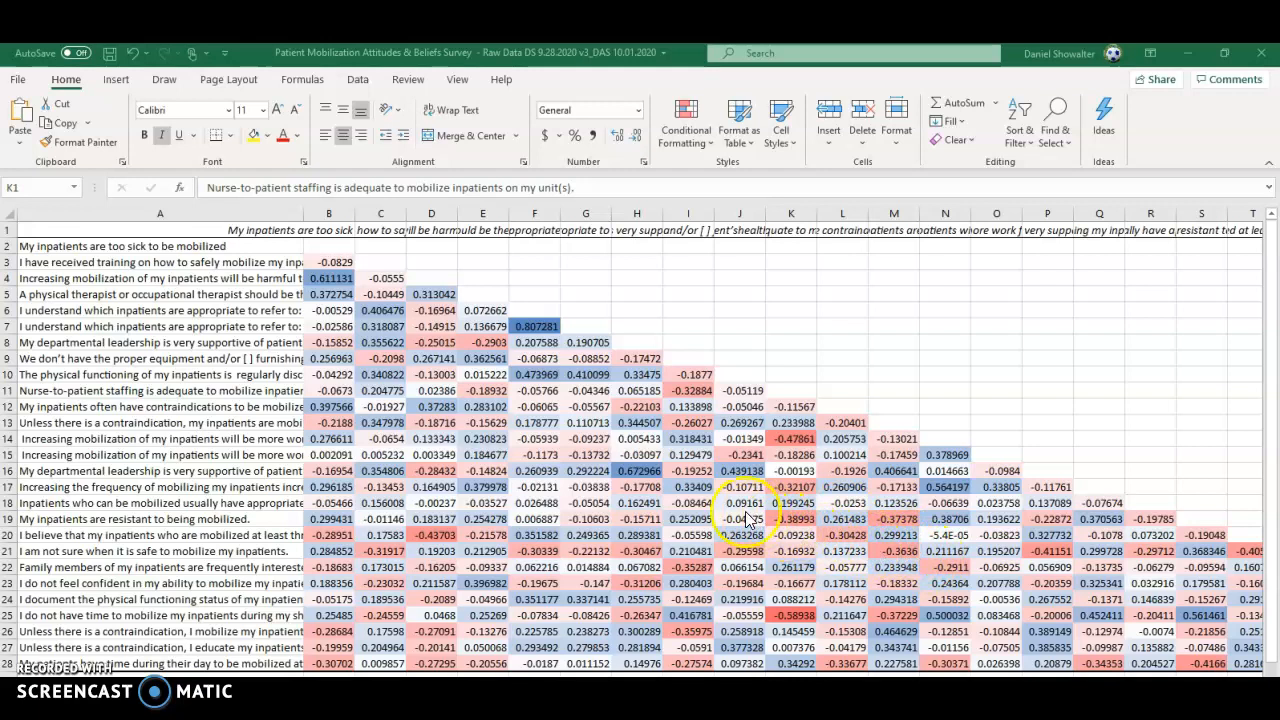
{"action": "mouse_move", "coordinate": [610, 470]}
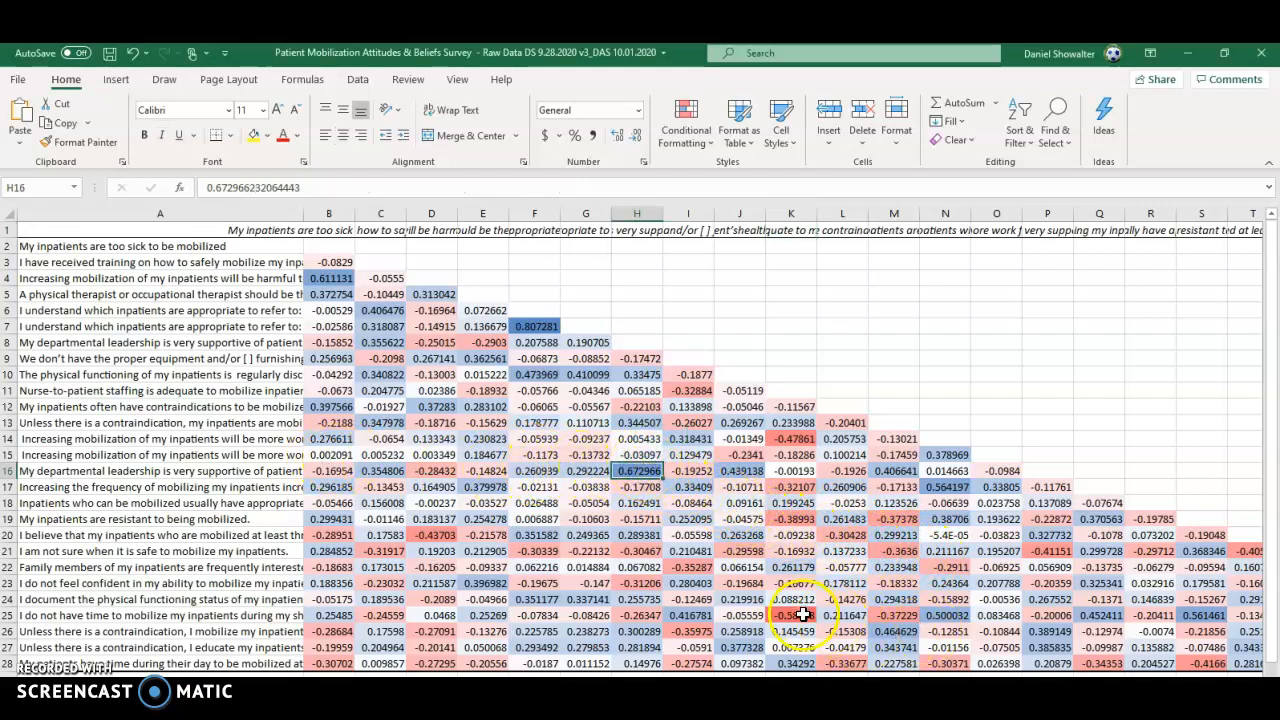
{"action": "left_click", "coordinate": [792, 616]}
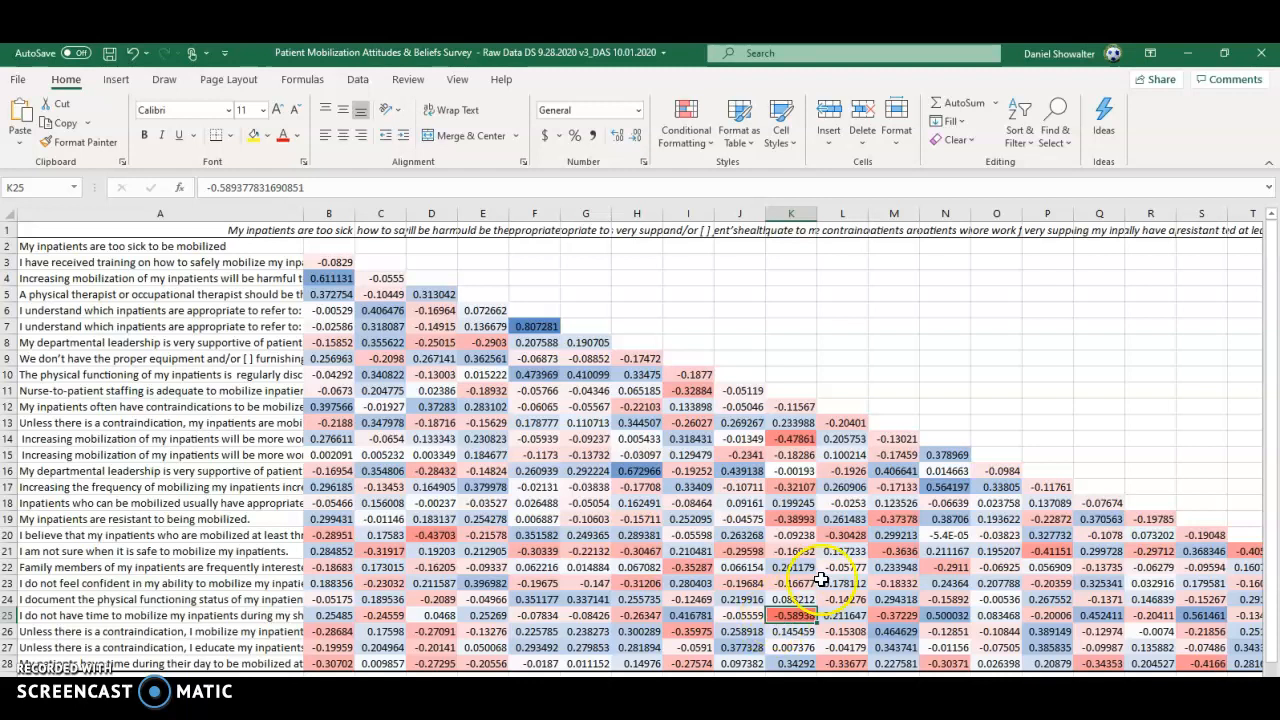
{"action": "mouse_move", "coordinate": [360, 470]}
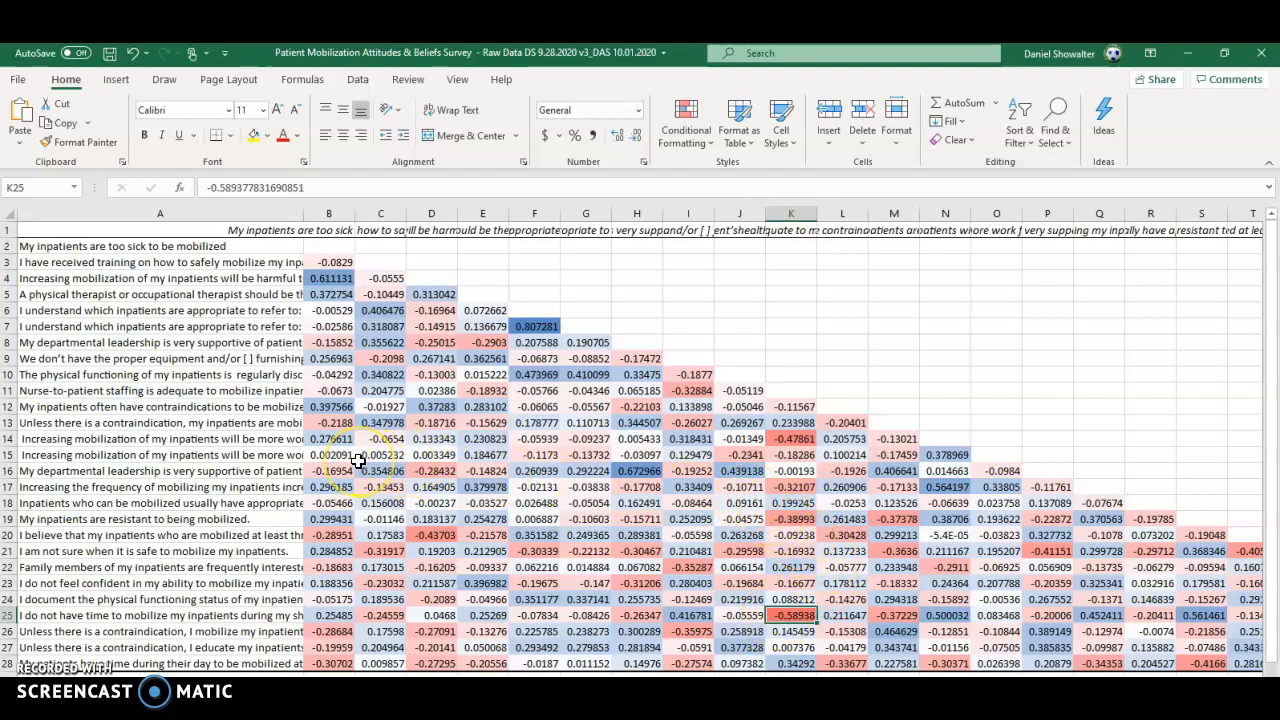